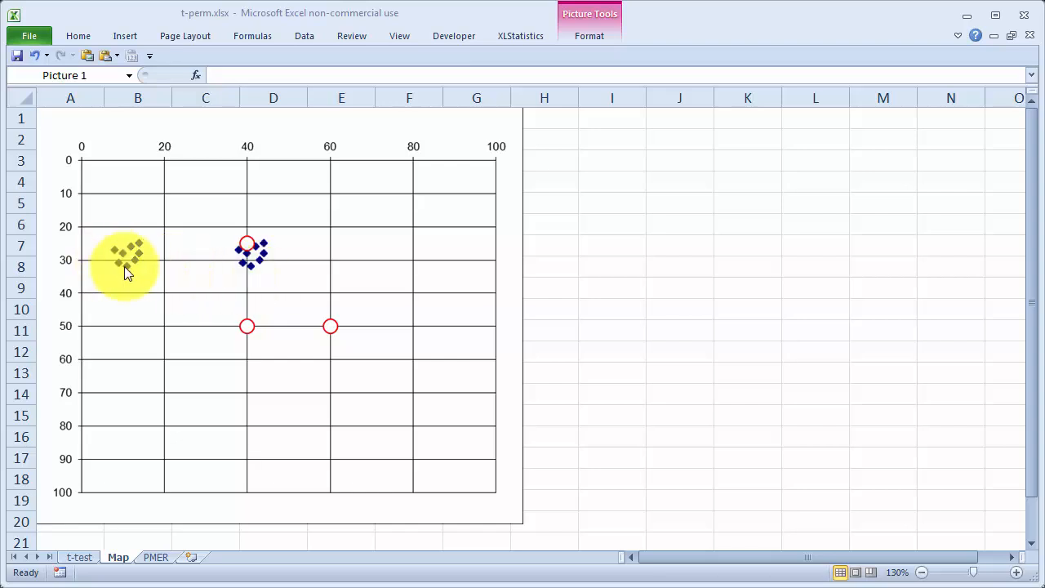
{"action": "mouse_move", "coordinate": [151, 270]}
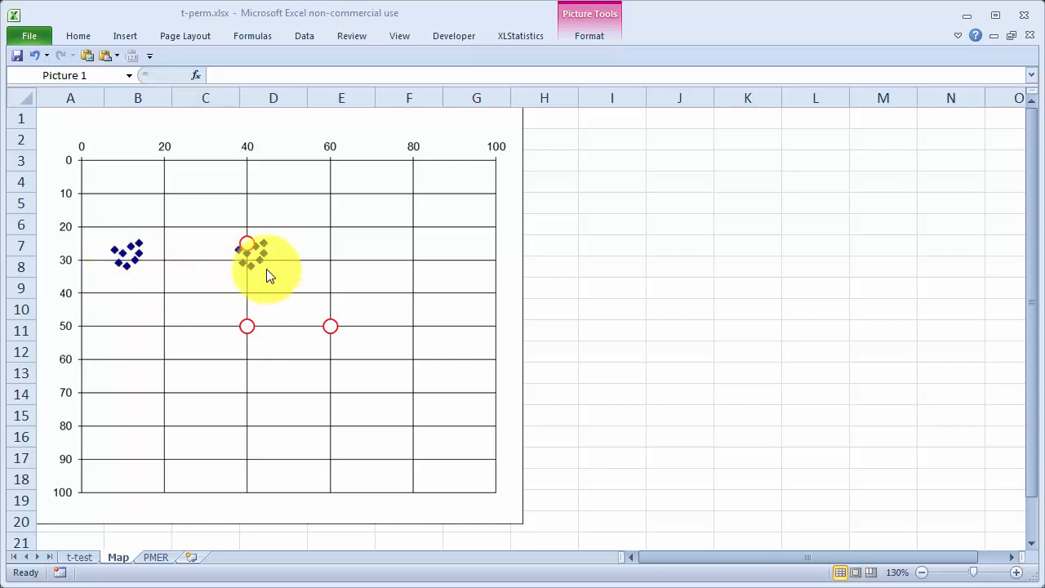
{"action": "mouse_move", "coordinate": [340, 212]}
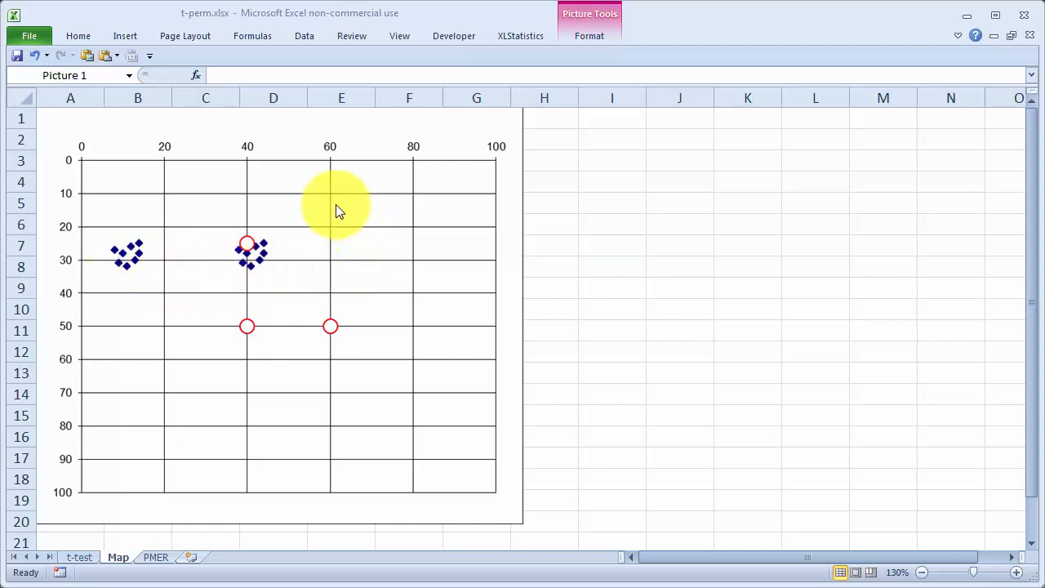
{"action": "mouse_move", "coordinate": [395, 400]}
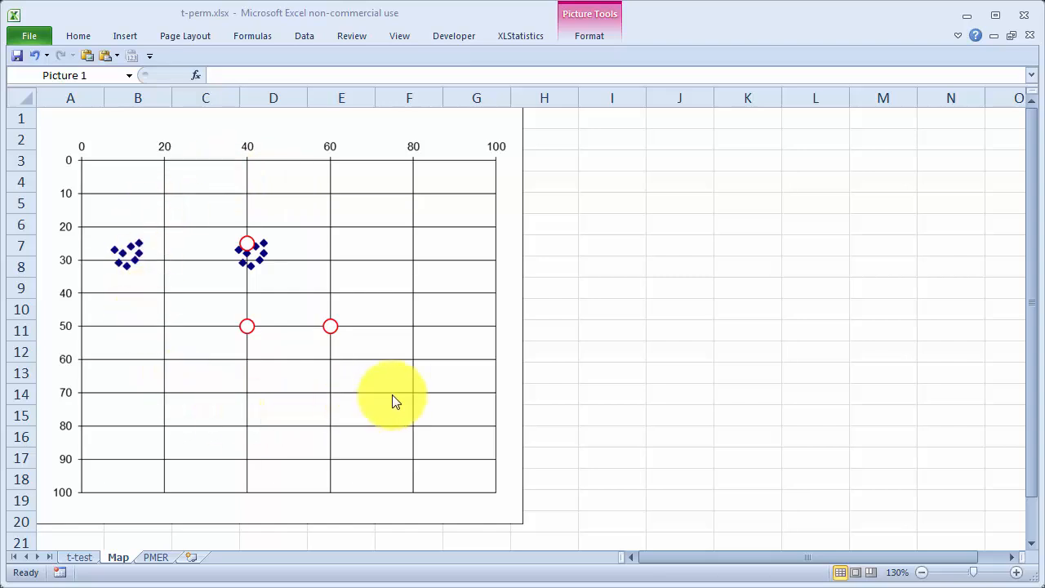
{"action": "mouse_move", "coordinate": [359, 188]}
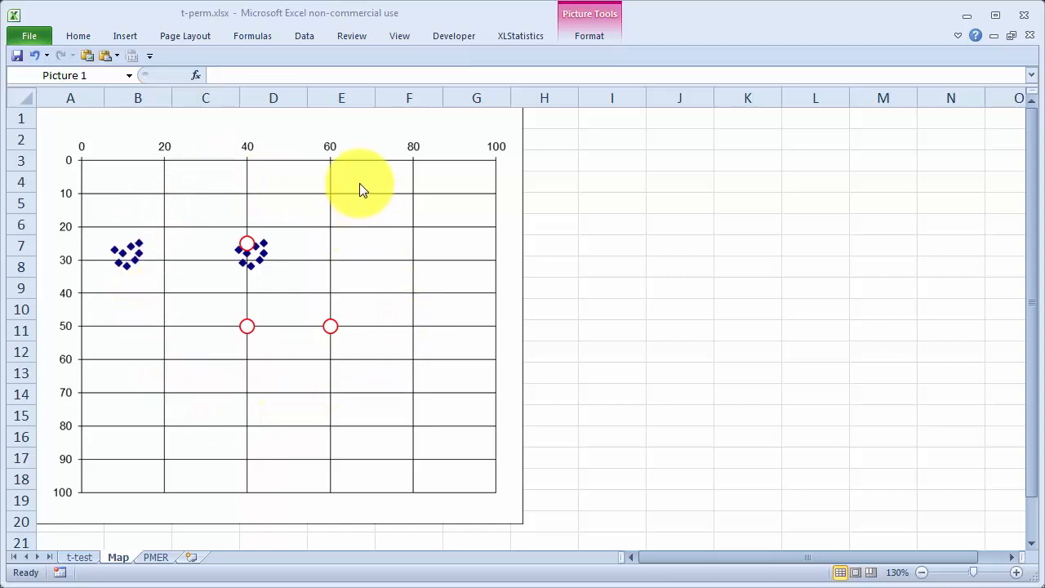
{"action": "mouse_move", "coordinate": [355, 474]}
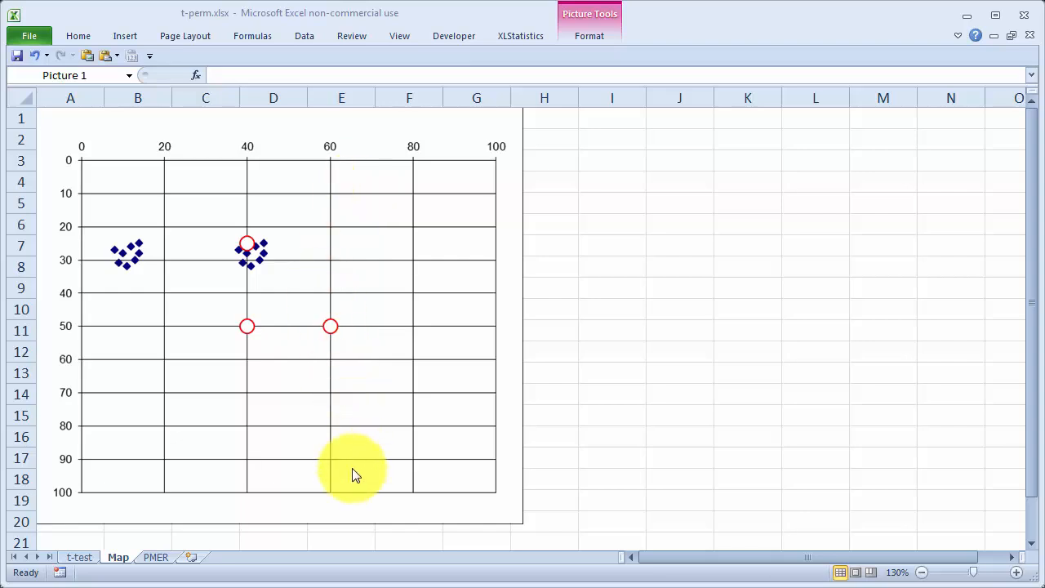
{"action": "mouse_move", "coordinate": [359, 474]}
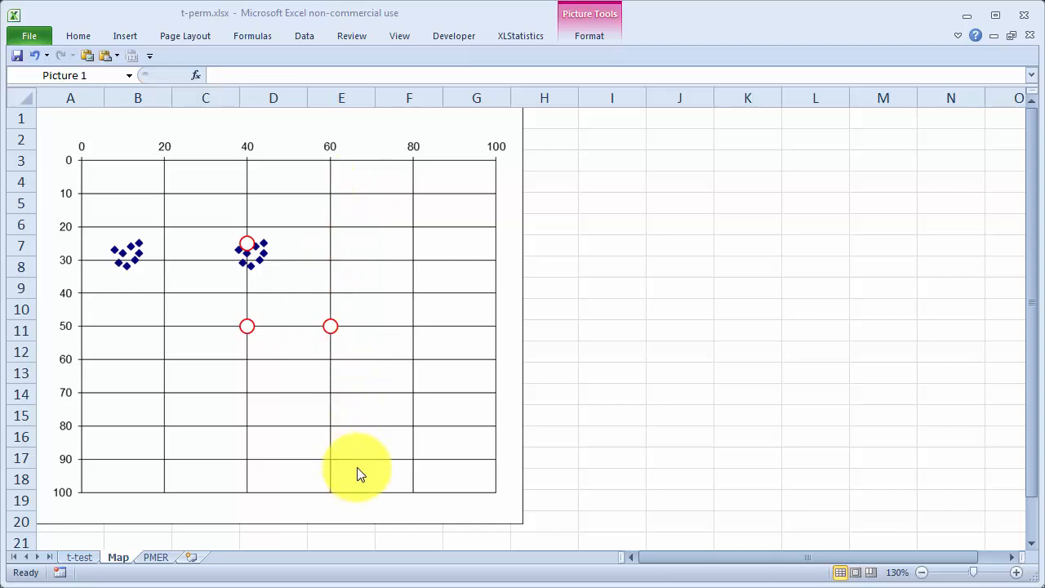
{"action": "mouse_move", "coordinate": [376, 327]}
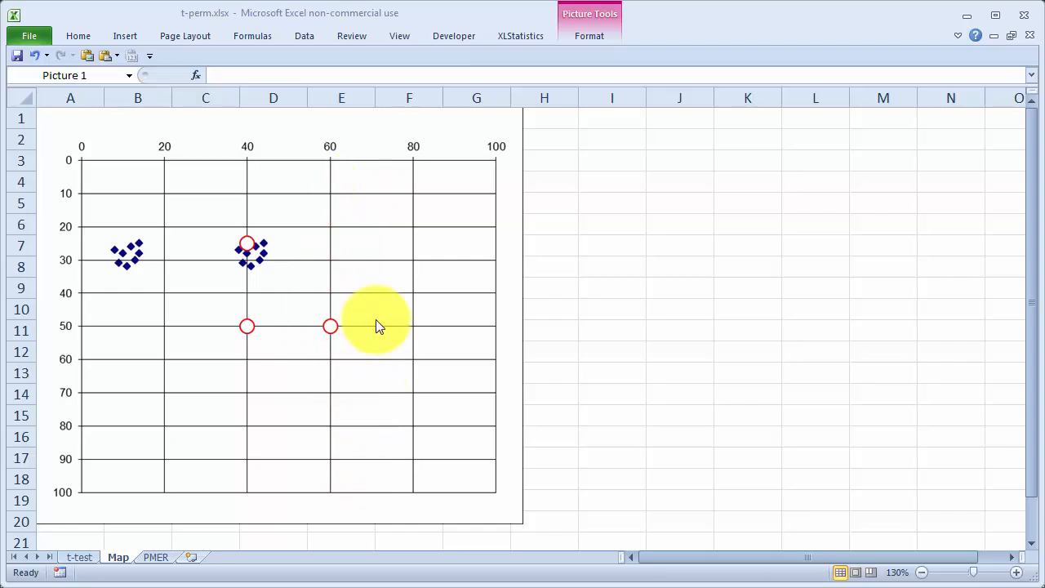
{"action": "mouse_move", "coordinate": [371, 474]}
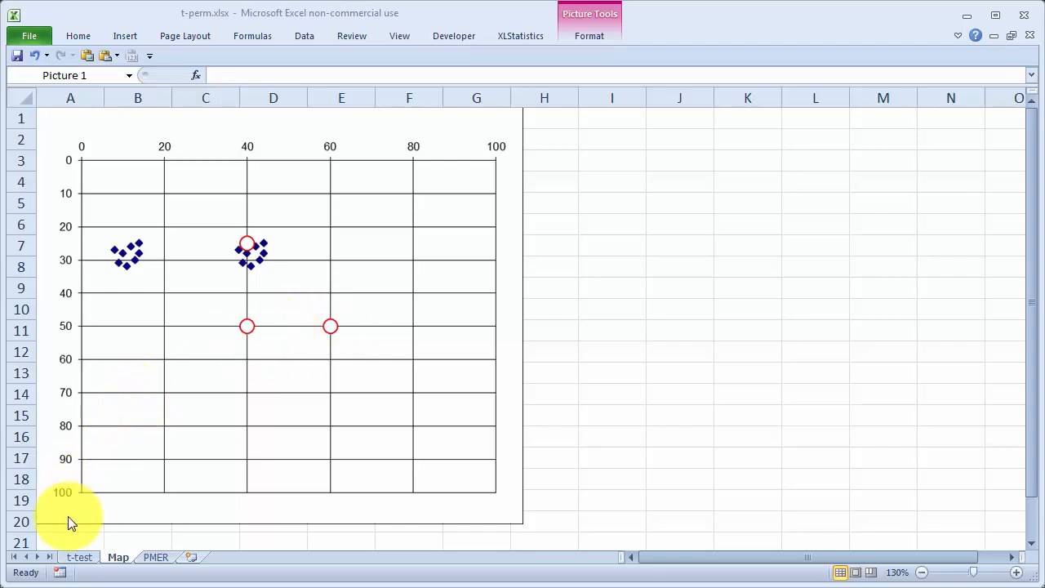
- Switch to the t-test sheet and review the 16-sample table through the HC column
{"action": "left_click", "coordinate": [79, 557]}
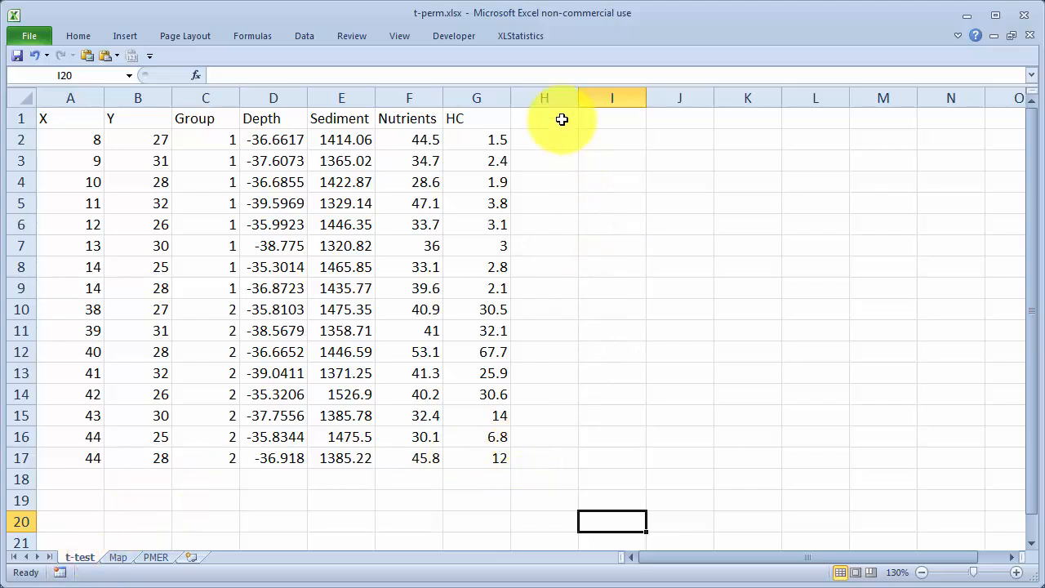
{"action": "left_click", "coordinate": [544, 118]}
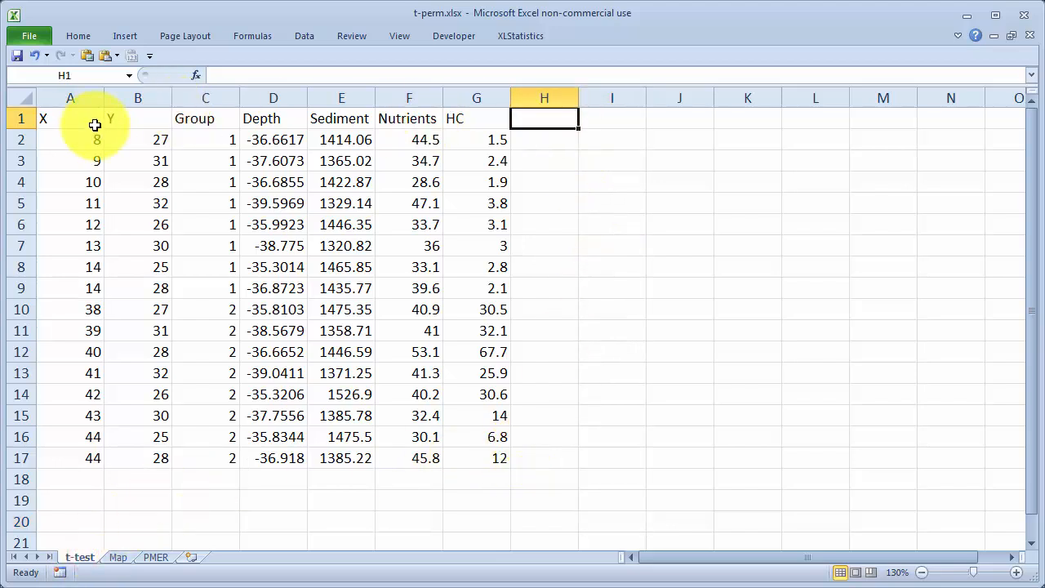
{"action": "mouse_move", "coordinate": [184, 131]}
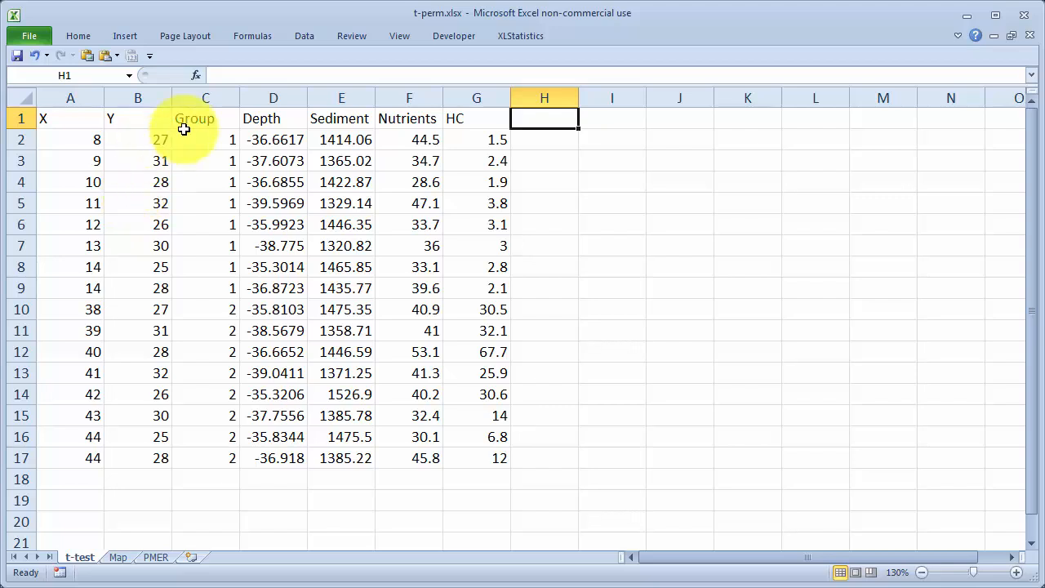
{"action": "mouse_move", "coordinate": [198, 340]}
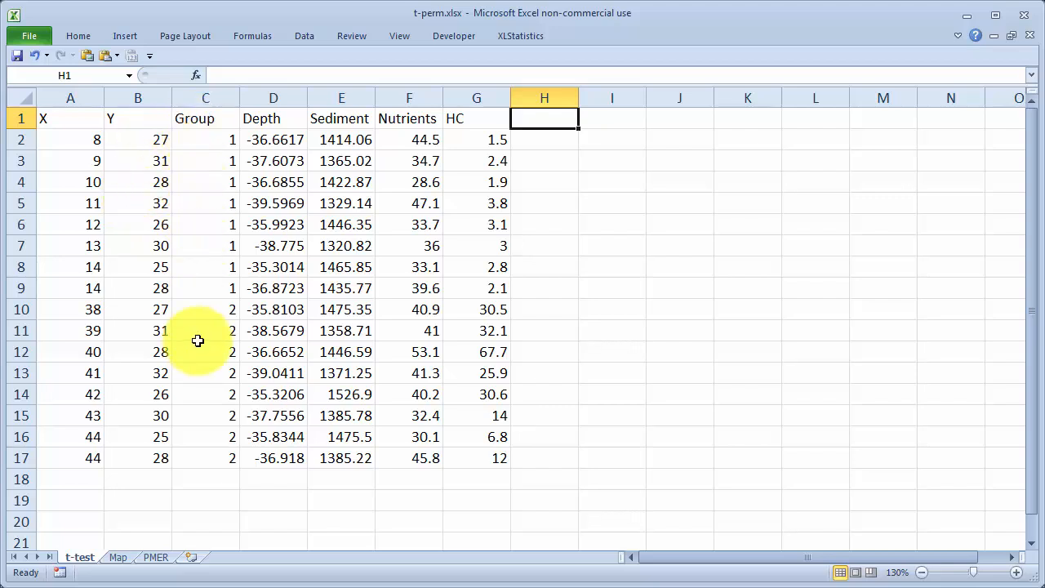
{"action": "mouse_move", "coordinate": [205, 318]}
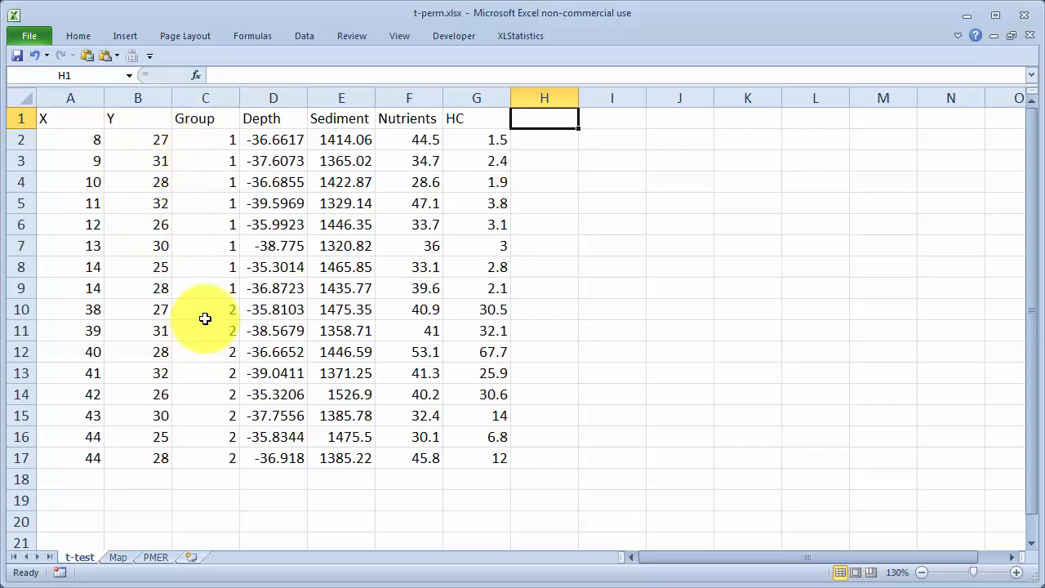
{"action": "mouse_move", "coordinate": [201, 422]}
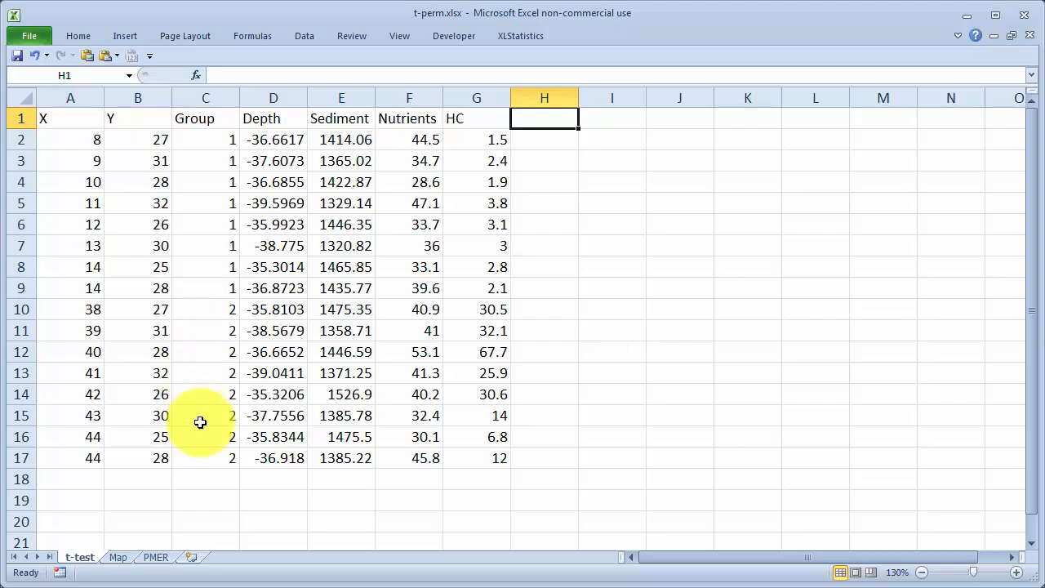
{"action": "mouse_move", "coordinate": [288, 441]}
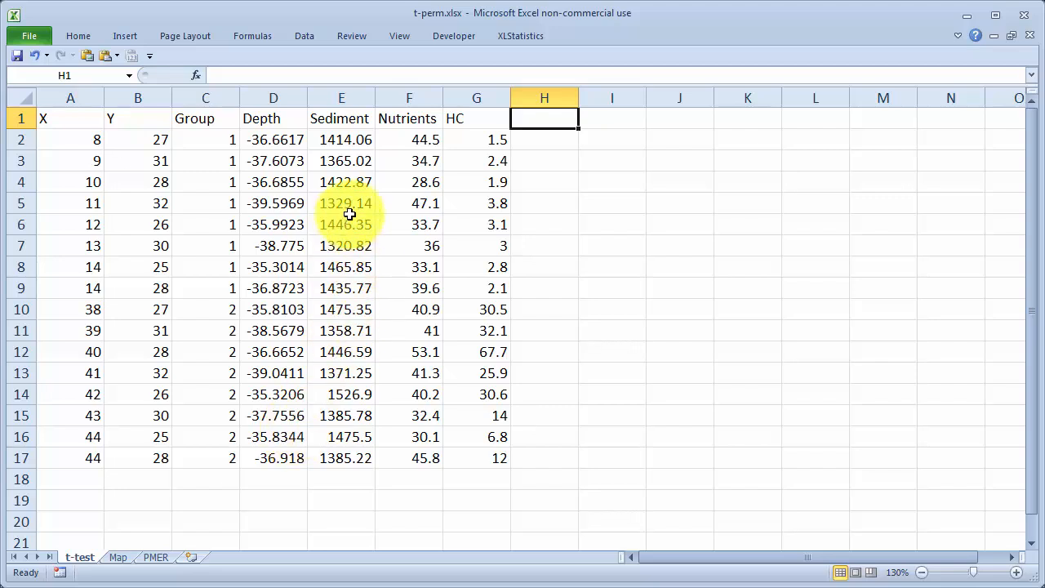
{"action": "mouse_move", "coordinate": [428, 245]}
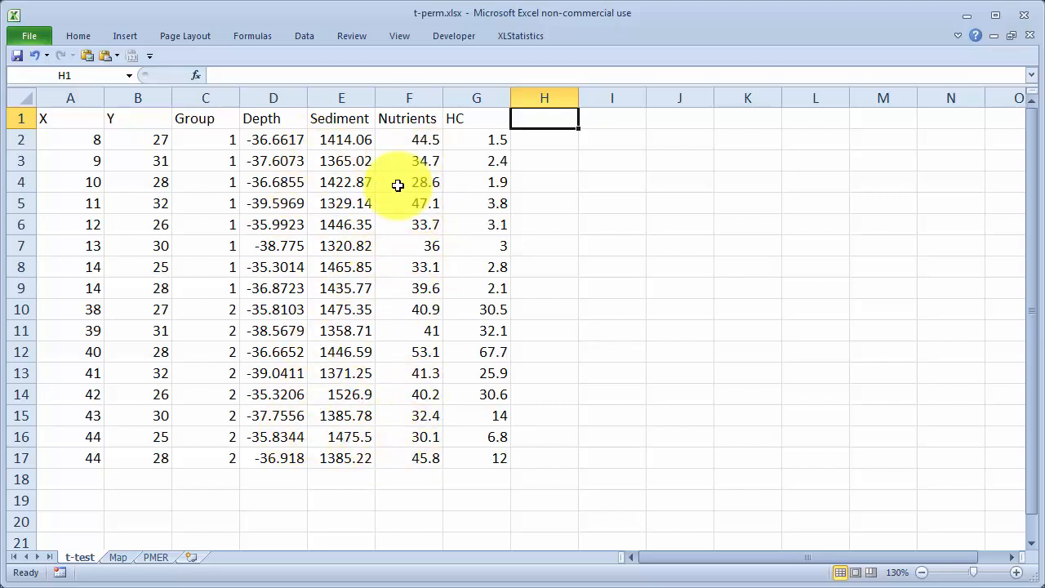
{"action": "mouse_move", "coordinate": [369, 417]}
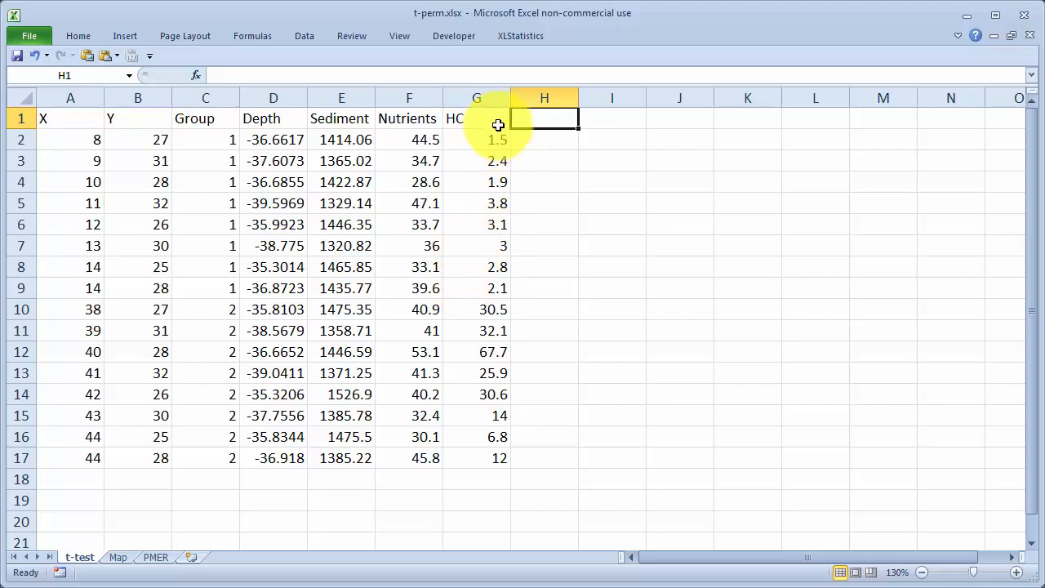
{"action": "left_click", "coordinate": [476, 119]}
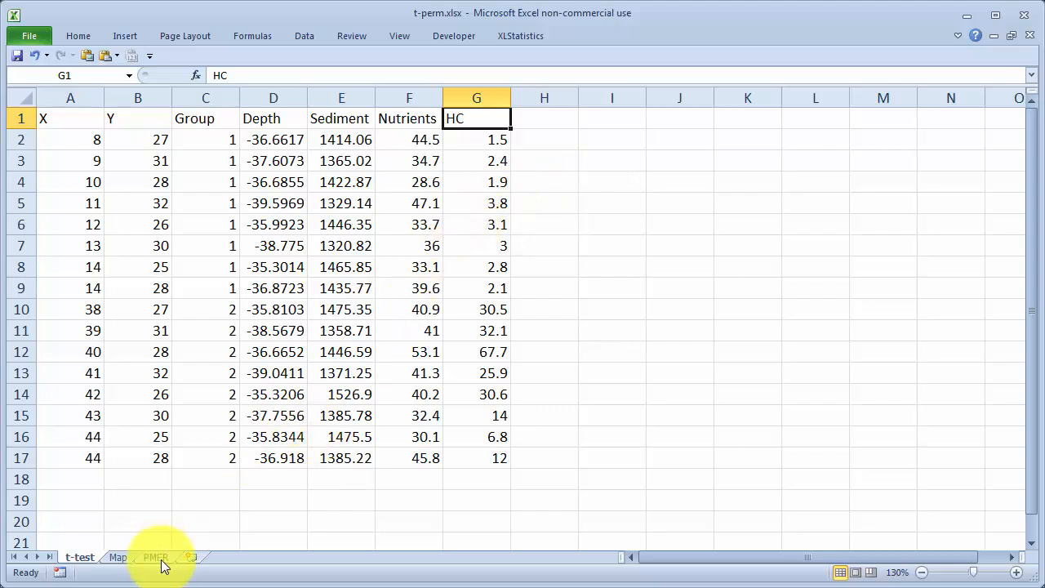
{"action": "left_click", "coordinate": [155, 557]}
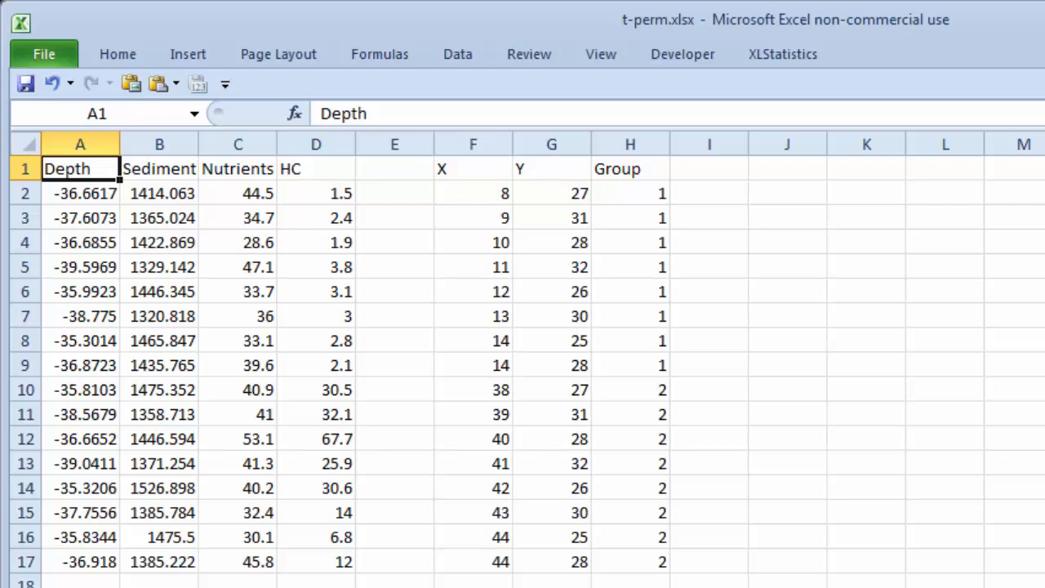
{"action": "mouse_move", "coordinate": [544, 193]}
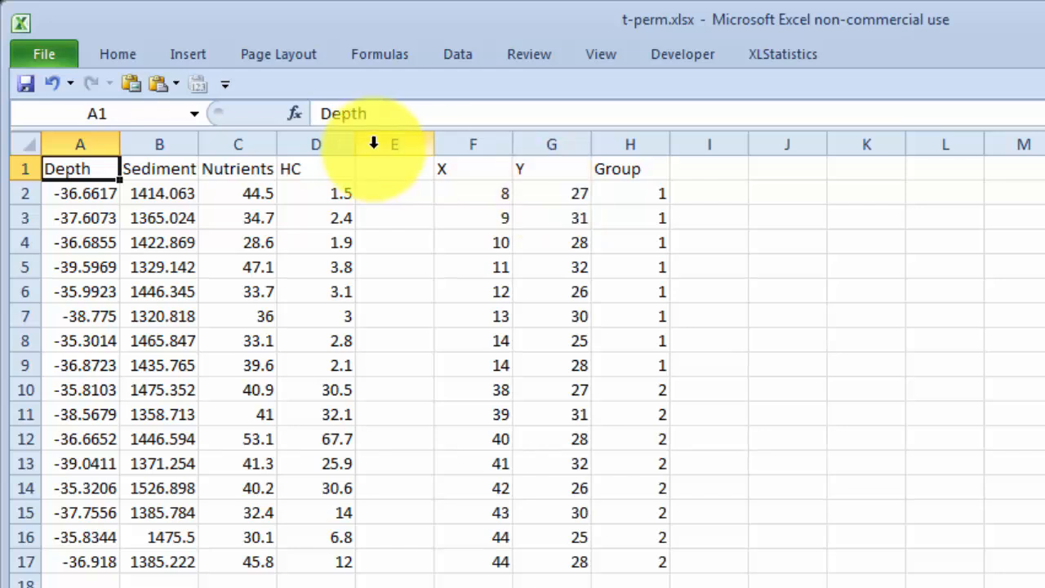
{"action": "mouse_move", "coordinate": [400, 547]}
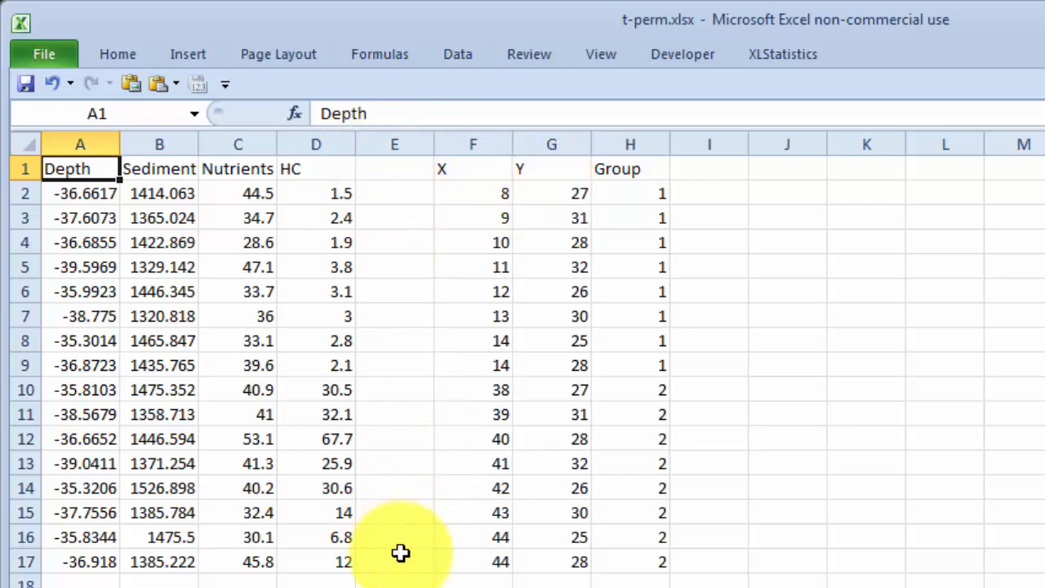
{"action": "mouse_move", "coordinate": [633, 516]}
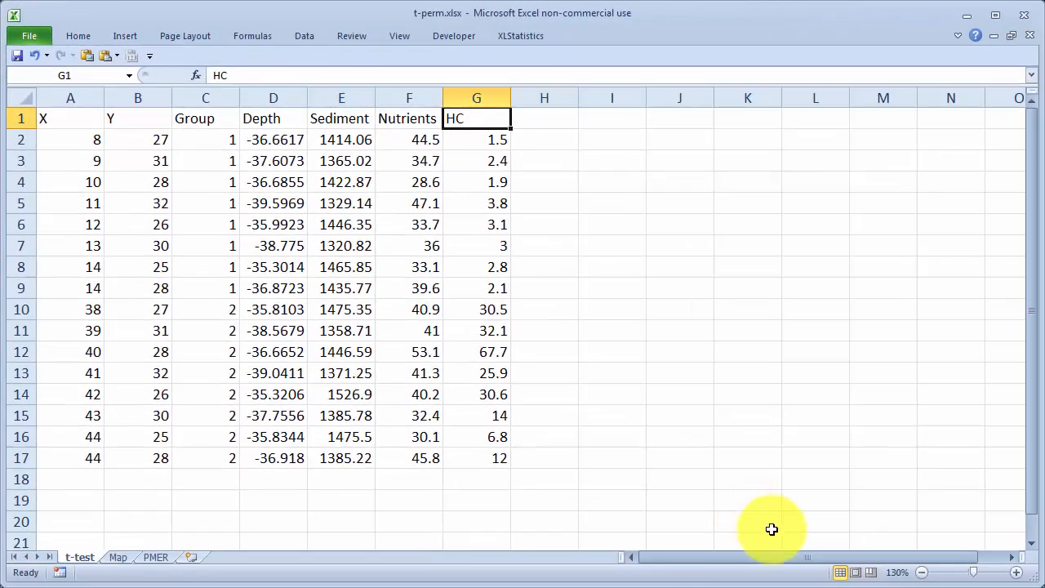
{"action": "mouse_move", "coordinate": [521, 36]}
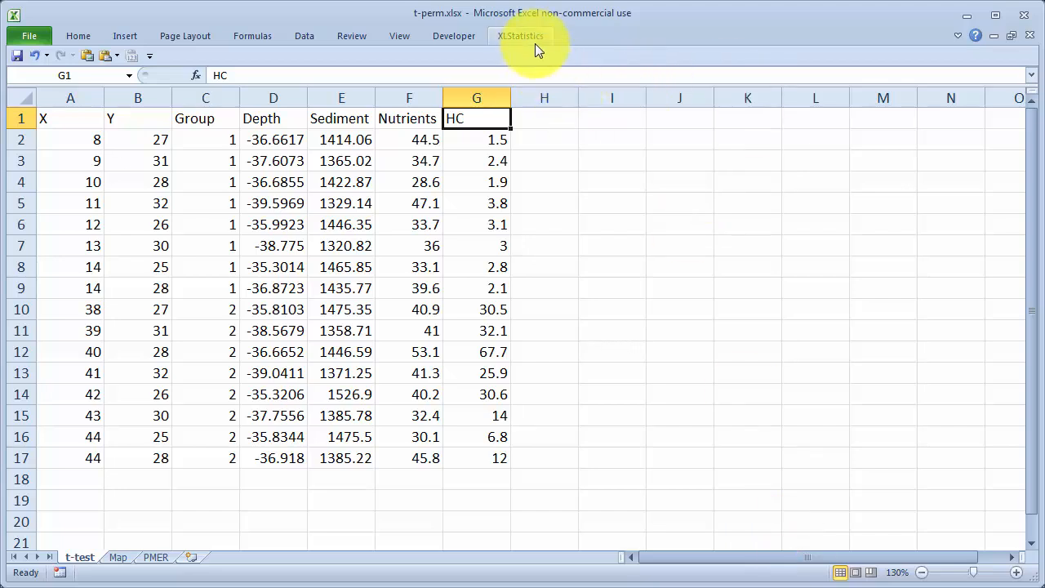
- From the XLStatistics tab, choose the 1Num1Cat analysis under 2 Variables
{"action": "left_click", "coordinate": [521, 35]}
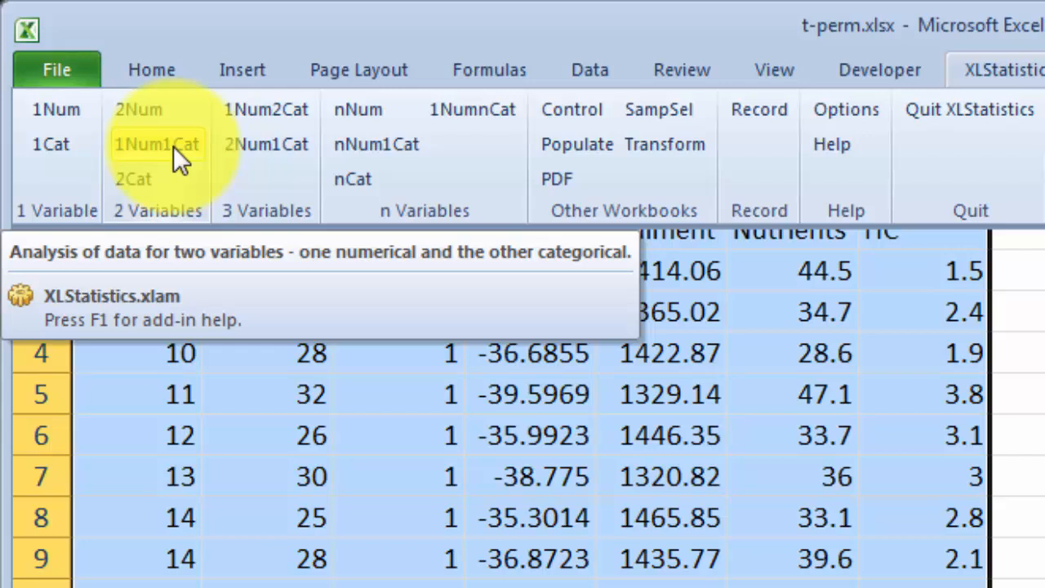
{"action": "left_click", "coordinate": [157, 145]}
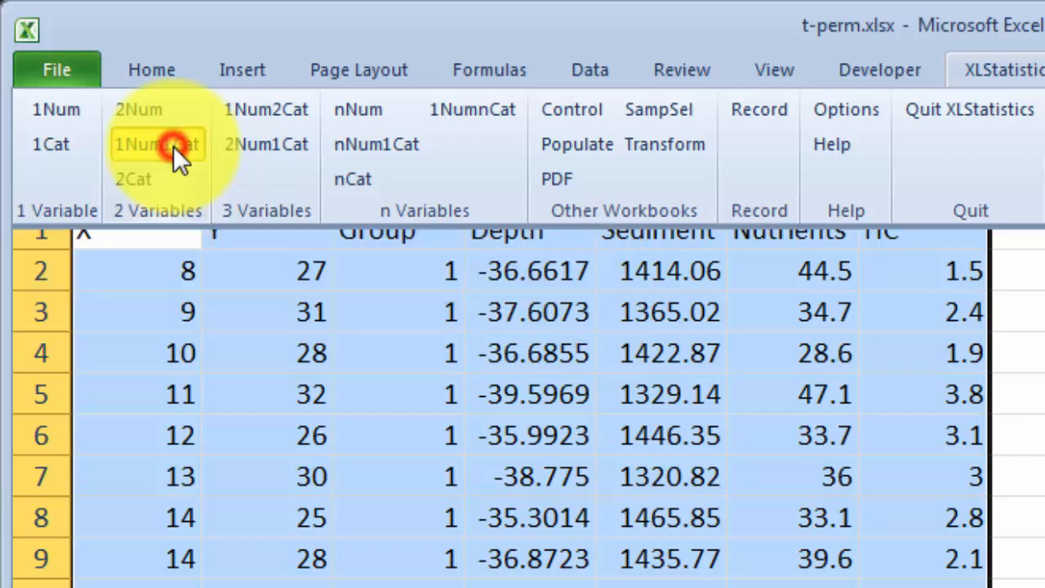
- Run the 1Num1Cat analysis with HC as the data variable and Group as the category
{"action": "left_click", "coordinate": [155, 143]}
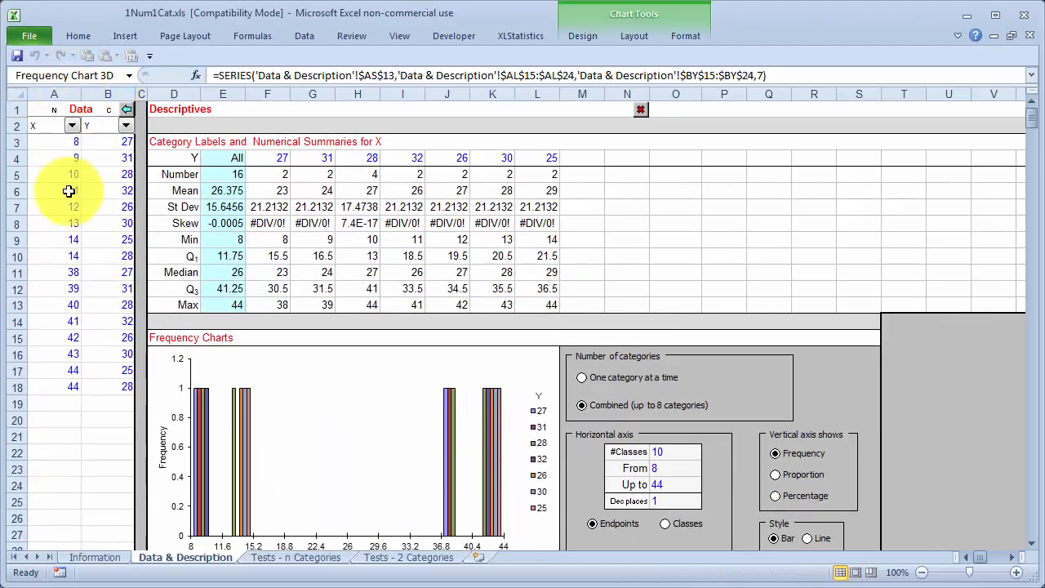
{"action": "mouse_move", "coordinate": [291, 119]}
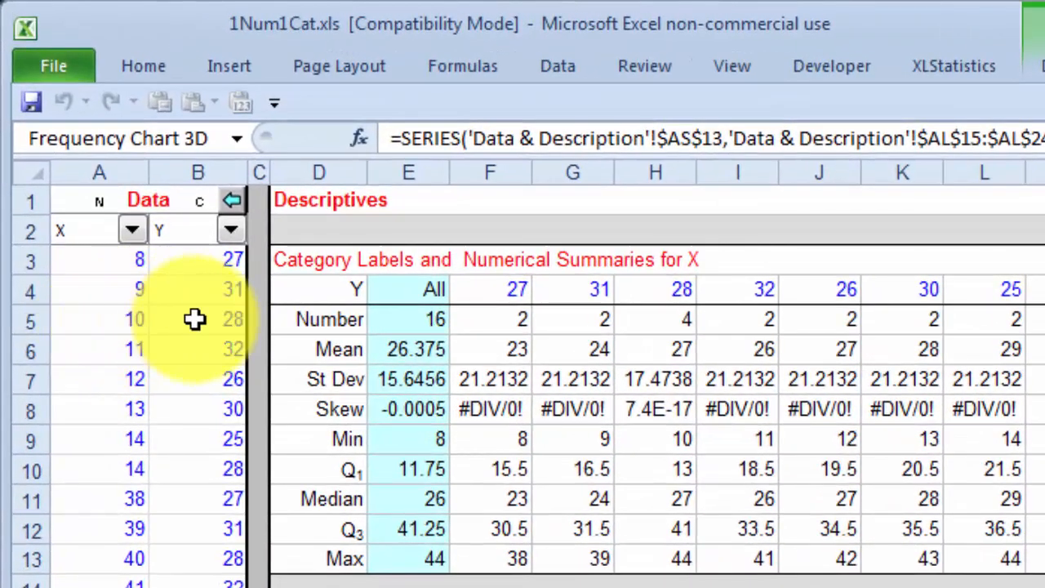
{"action": "left_click", "coordinate": [133, 230]}
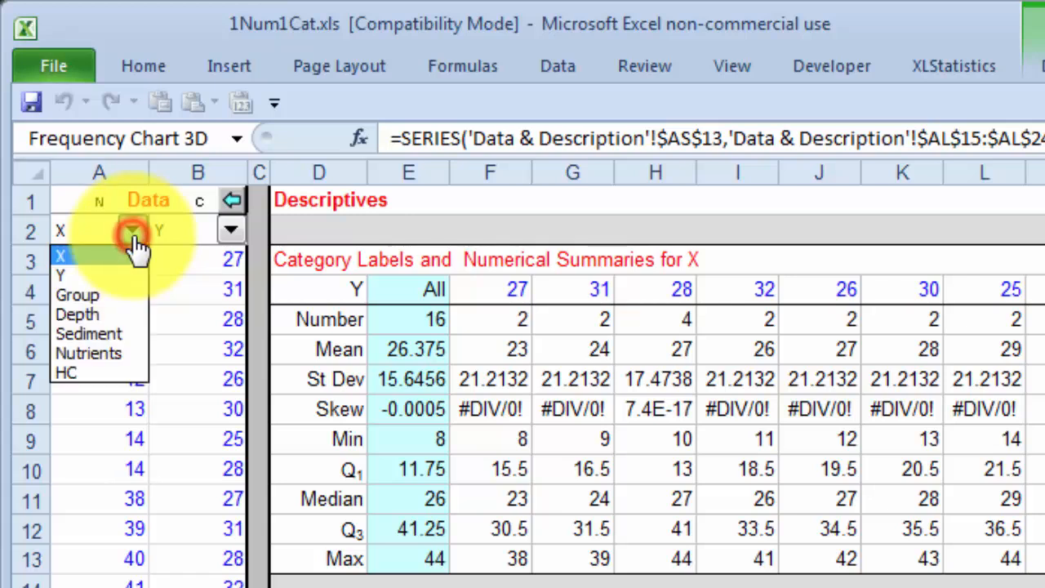
{"action": "left_click", "coordinate": [65, 372]}
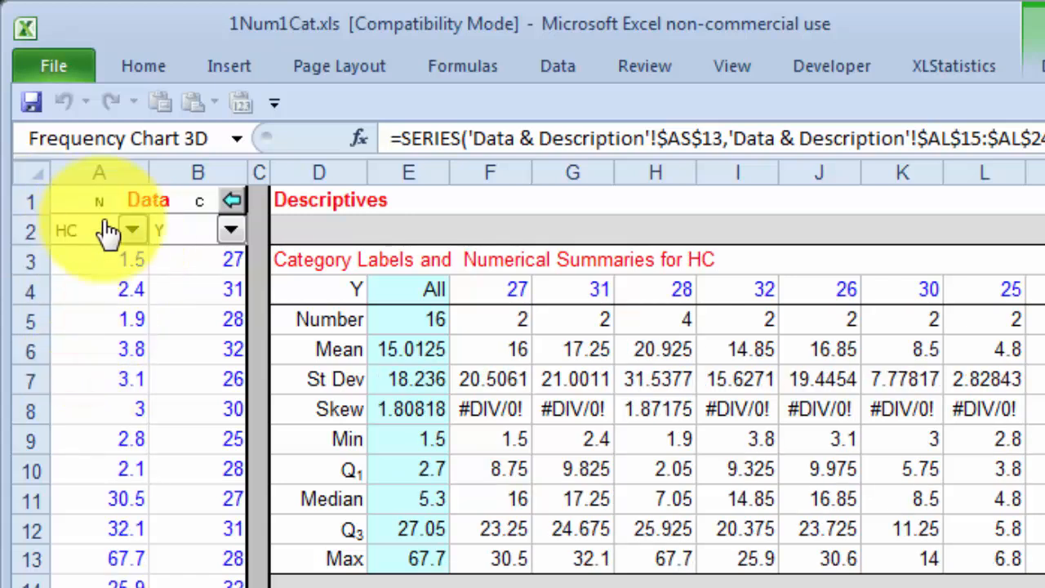
{"action": "left_click", "coordinate": [231, 229]}
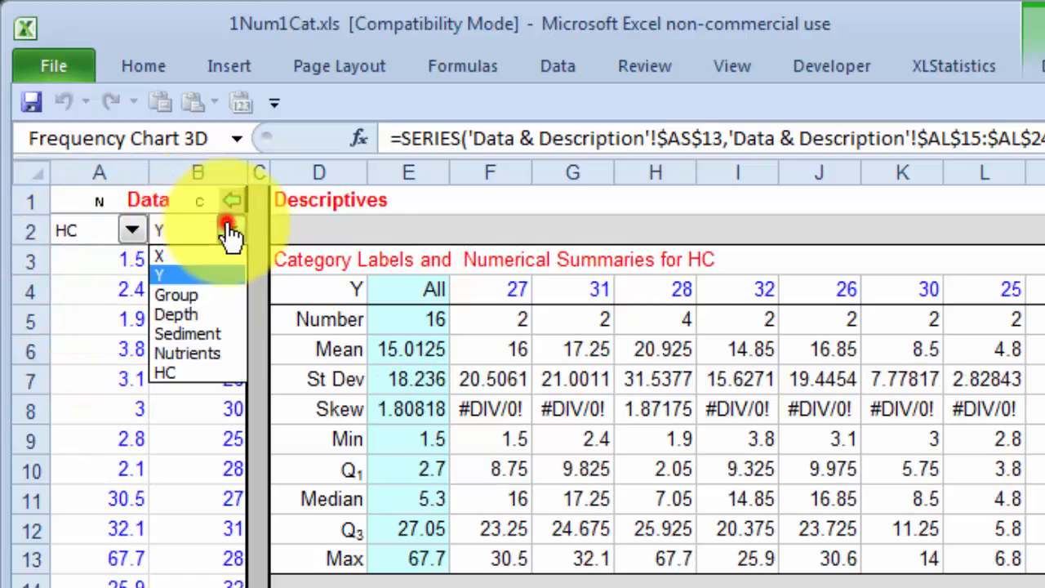
{"action": "left_click", "coordinate": [176, 295]}
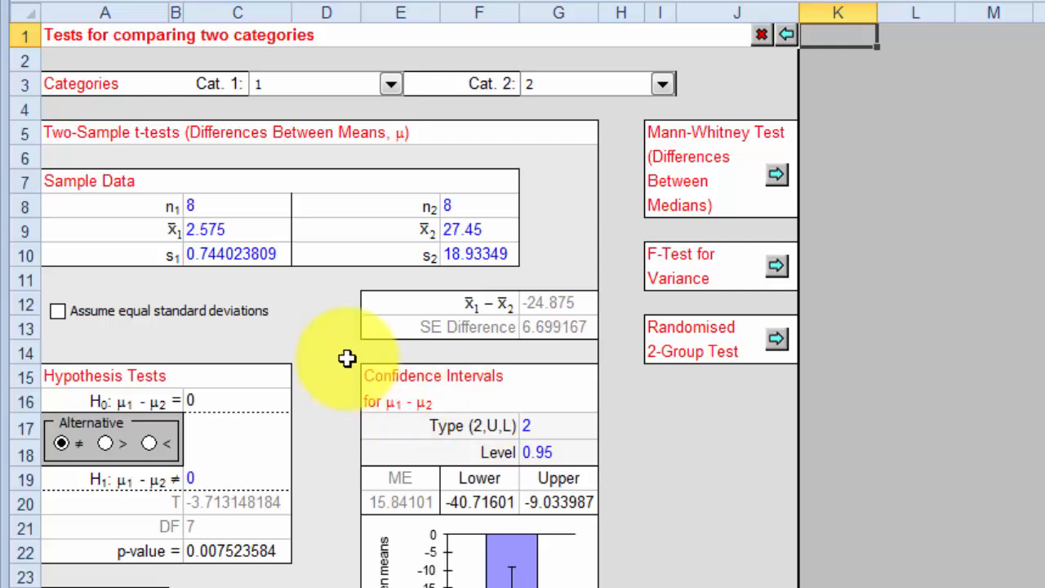
{"action": "mouse_move", "coordinate": [147, 167]}
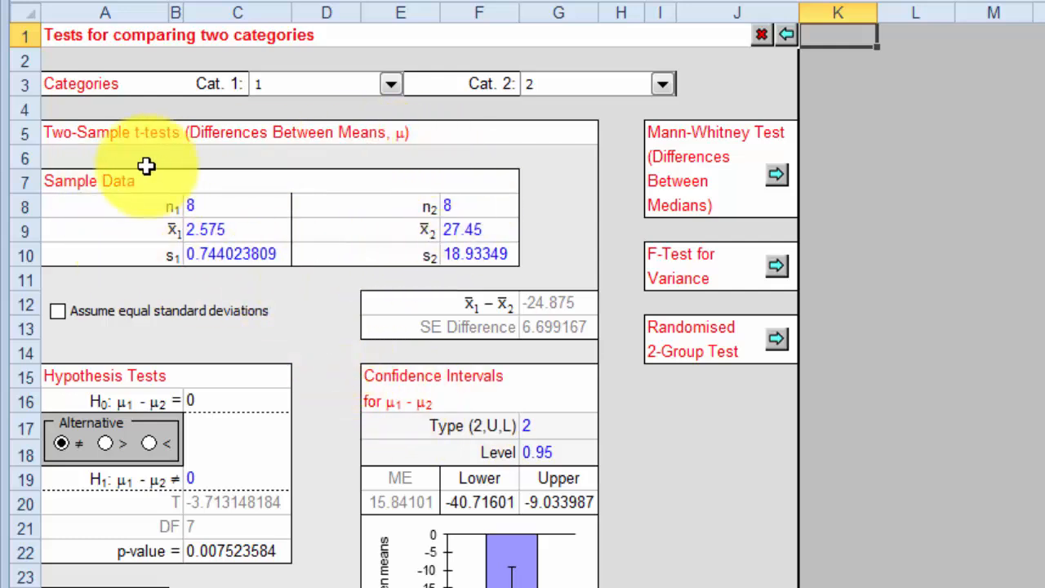
{"action": "mouse_move", "coordinate": [325, 323]}
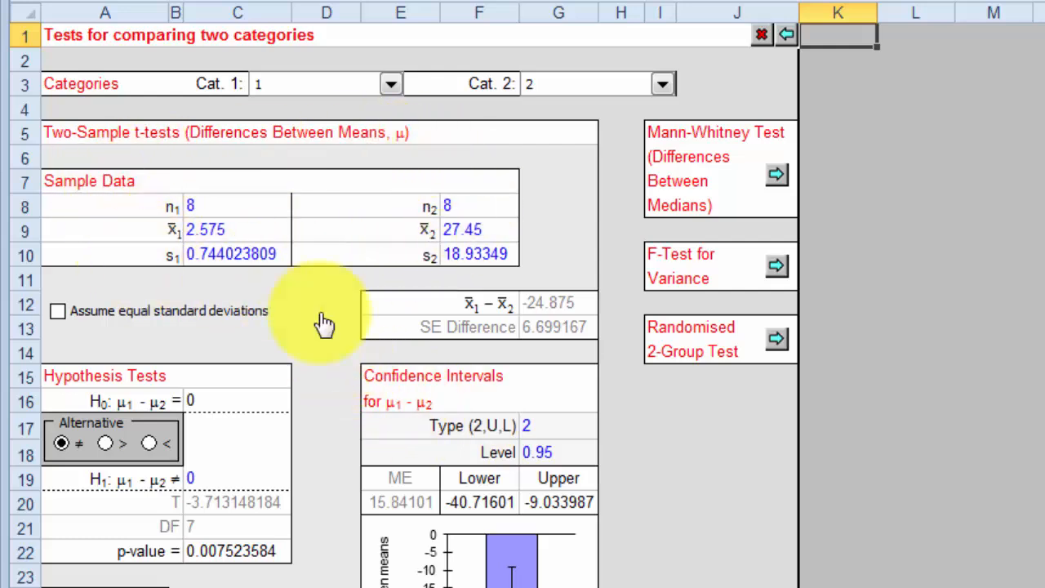
{"action": "mouse_move", "coordinate": [564, 304]}
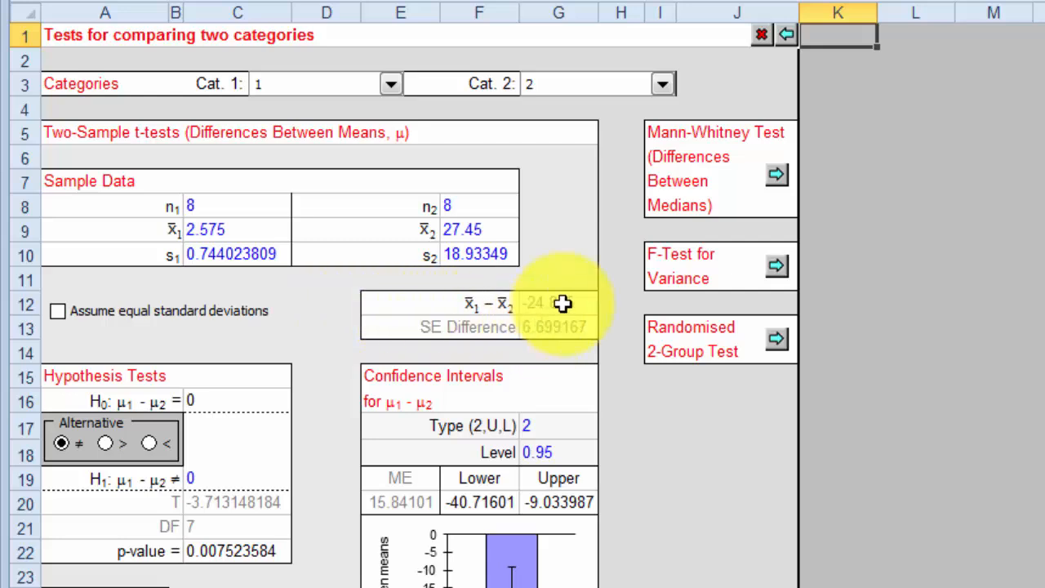
{"action": "mouse_move", "coordinate": [553, 333]}
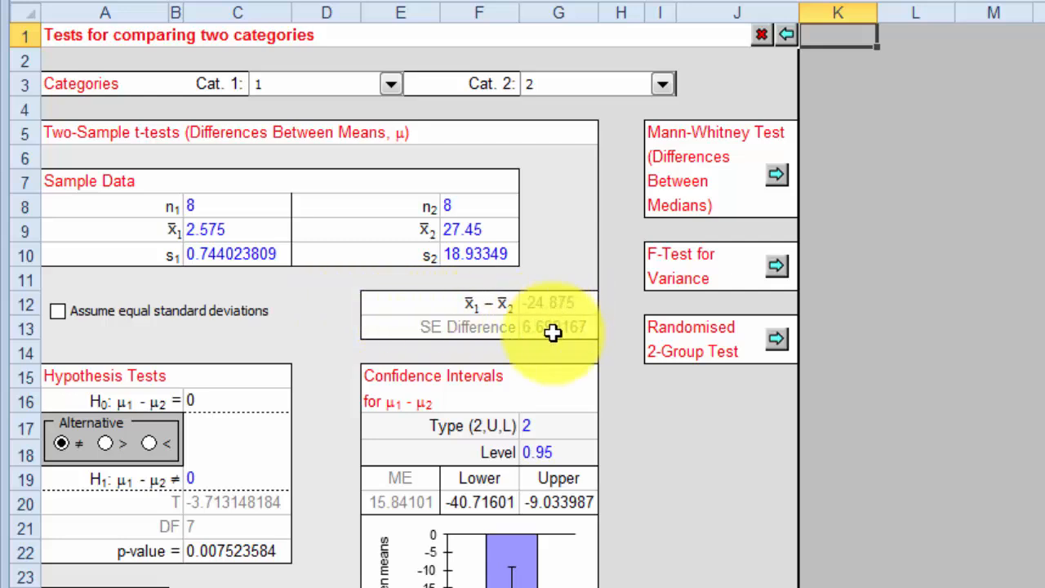
{"action": "mouse_move", "coordinate": [227, 559]}
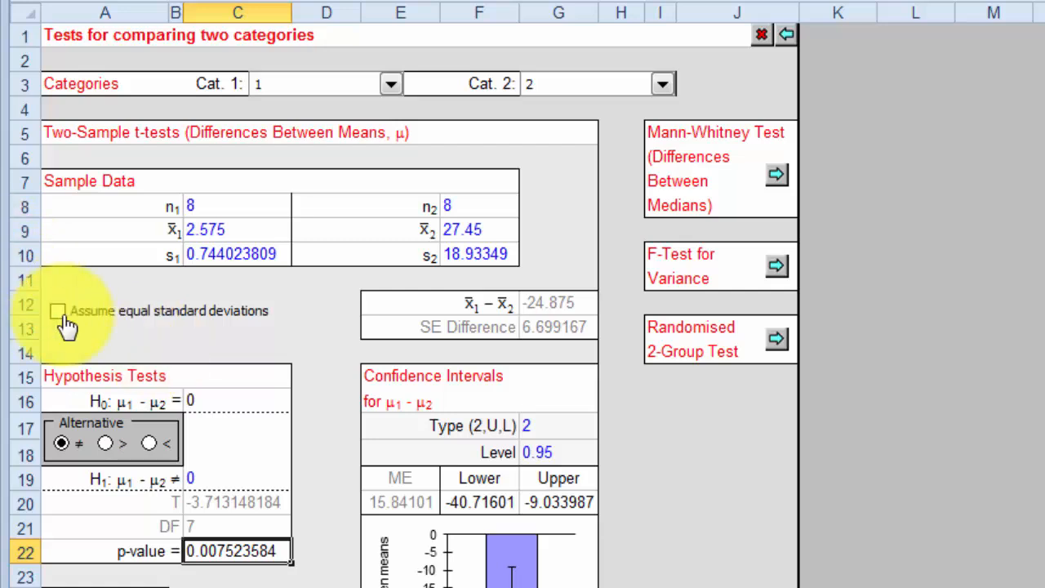
{"action": "left_click", "coordinate": [57, 311]}
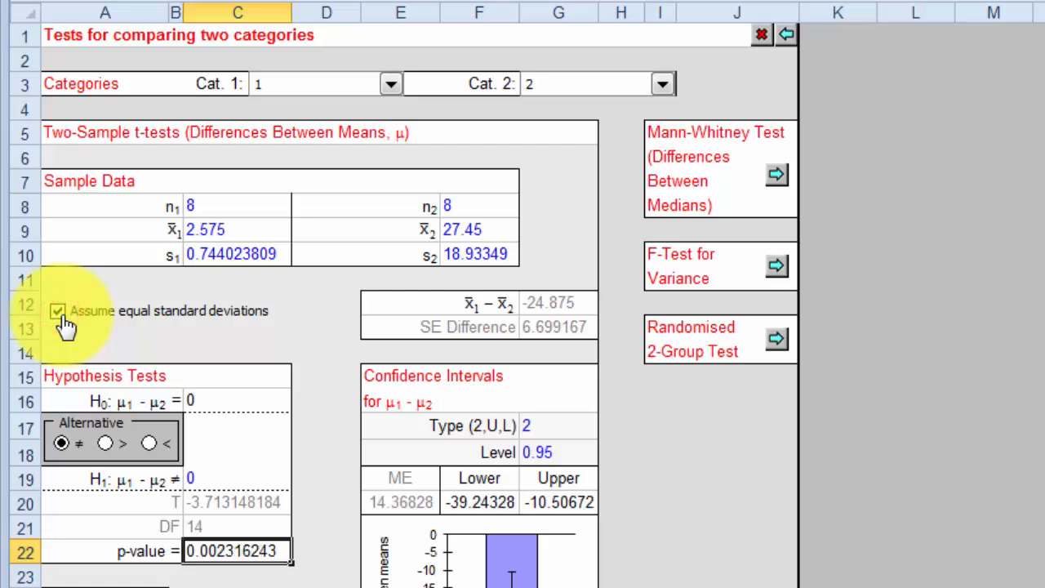
{"action": "left_click", "coordinate": [58, 311]}
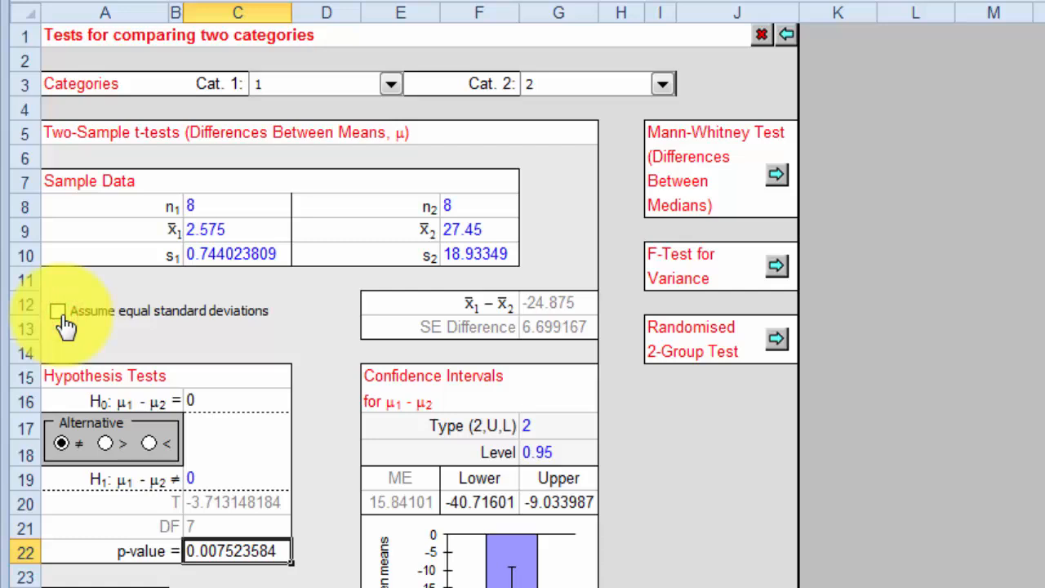
{"action": "mouse_move", "coordinate": [261, 482]}
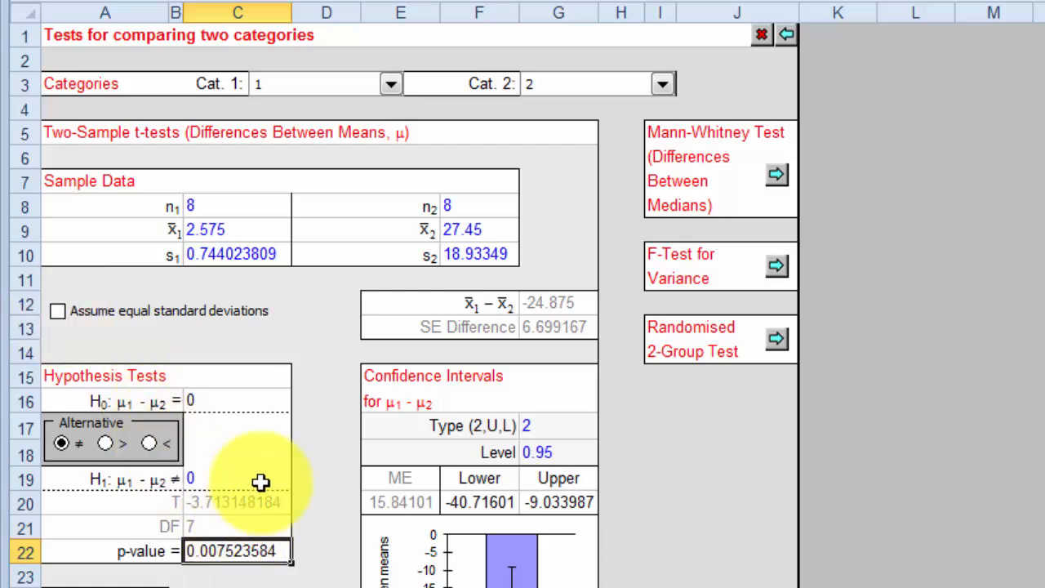
{"action": "mouse_move", "coordinate": [265, 466]}
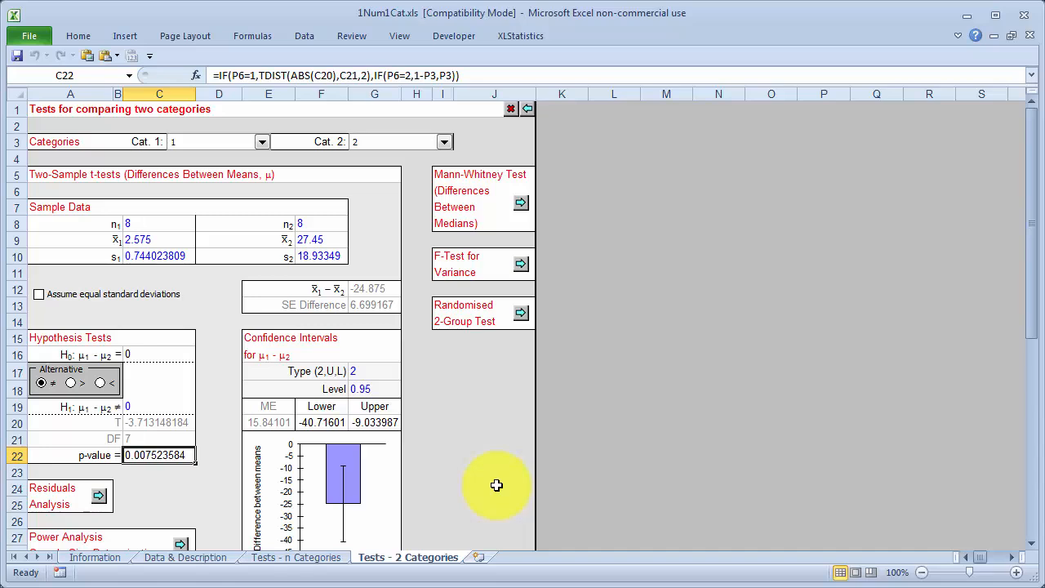
{"action": "mouse_move", "coordinate": [476, 502]}
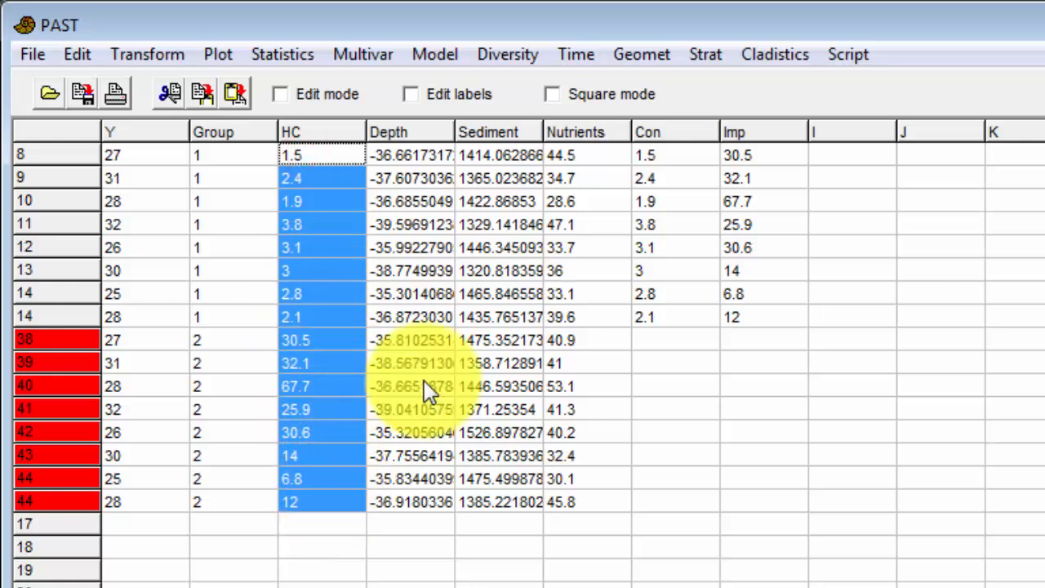
- Plot HC as a 7-bin histogram with a fitted normal curve
{"action": "left_click", "coordinate": [218, 54]}
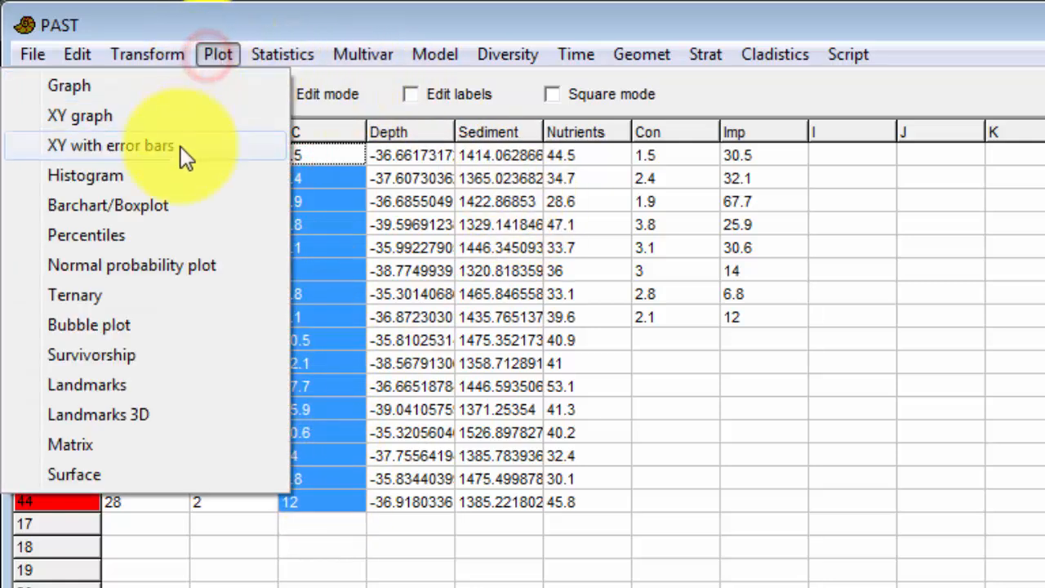
{"action": "left_click", "coordinate": [85, 175]}
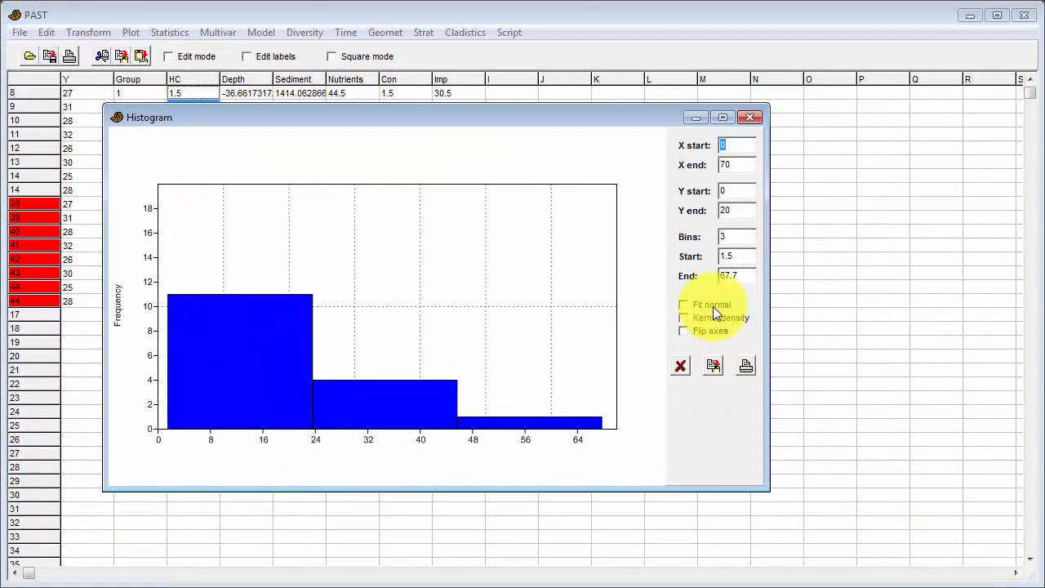
{"action": "left_click", "coordinate": [684, 303]}
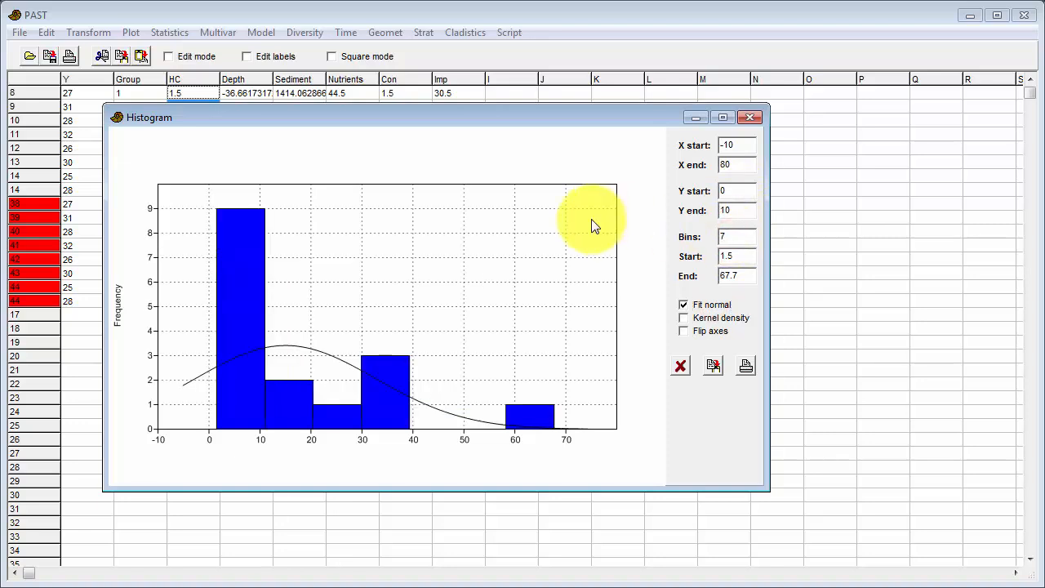
{"action": "left_click", "coordinate": [731, 237]}
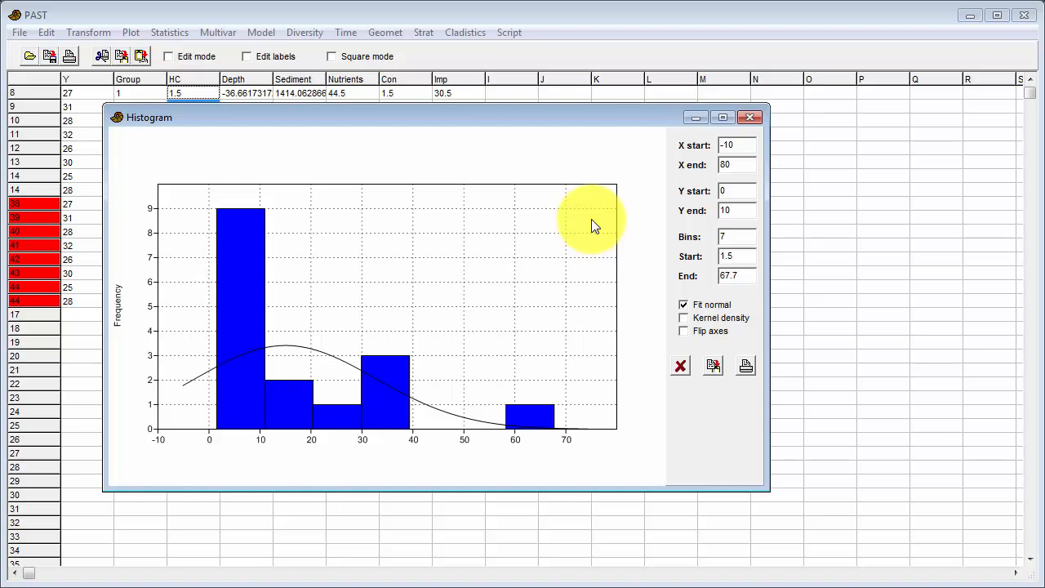
{"action": "mouse_move", "coordinate": [516, 377]}
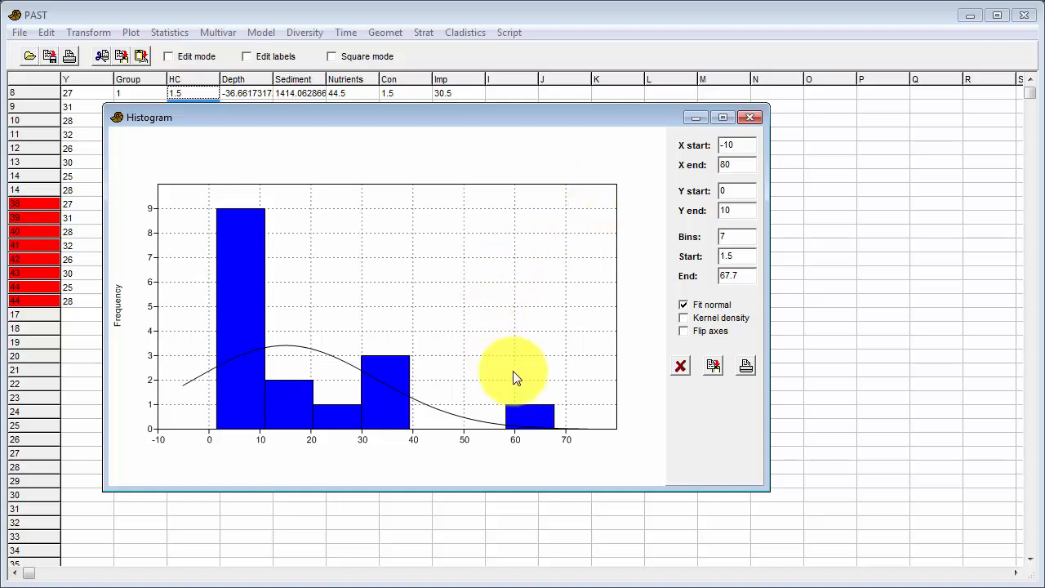
{"action": "mouse_move", "coordinate": [555, 428]}
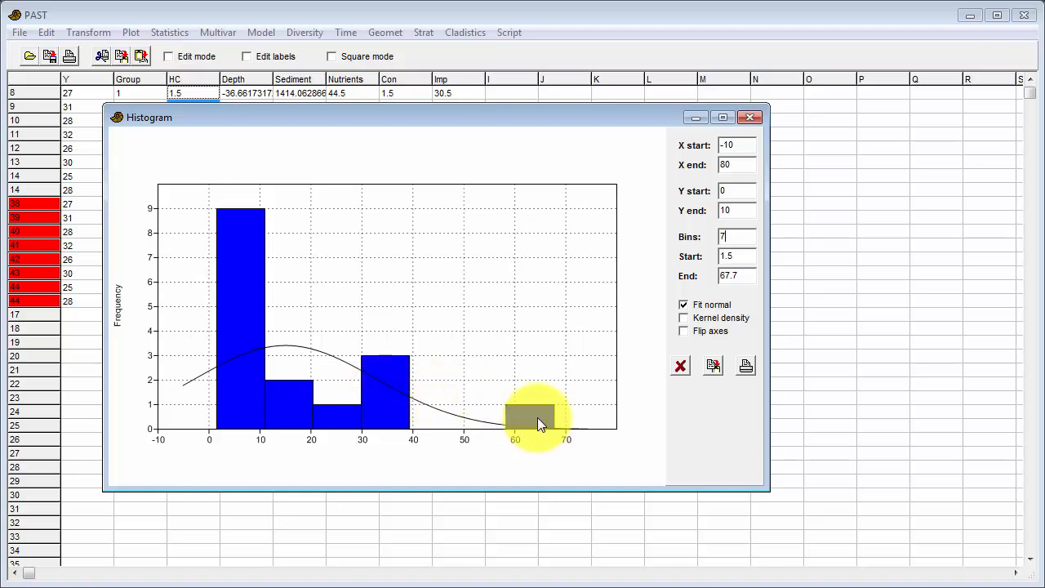
{"action": "mouse_move", "coordinate": [286, 408]}
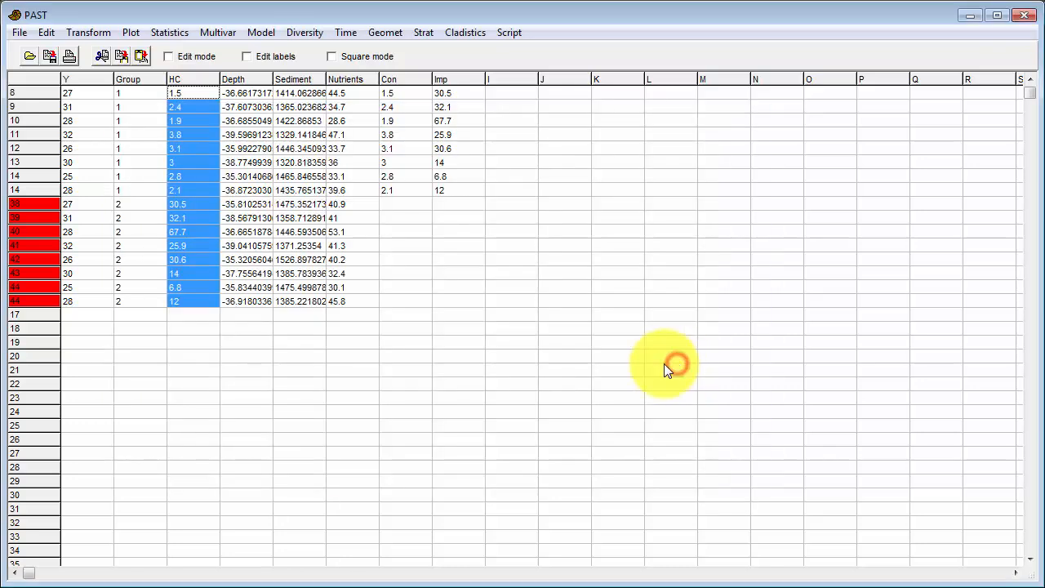
{"action": "mouse_move", "coordinate": [645, 343]}
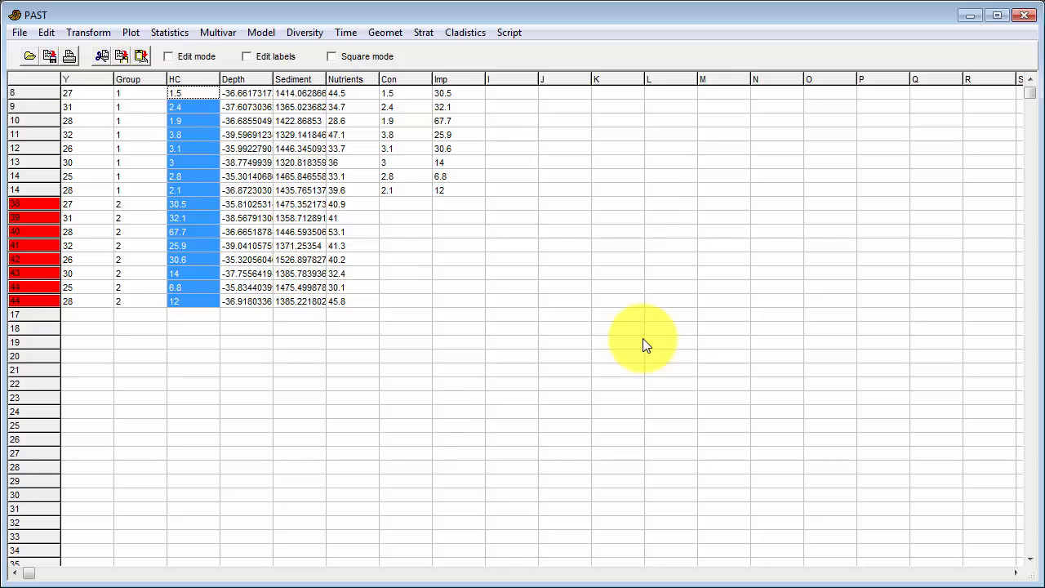
{"action": "mouse_move", "coordinate": [684, 264]}
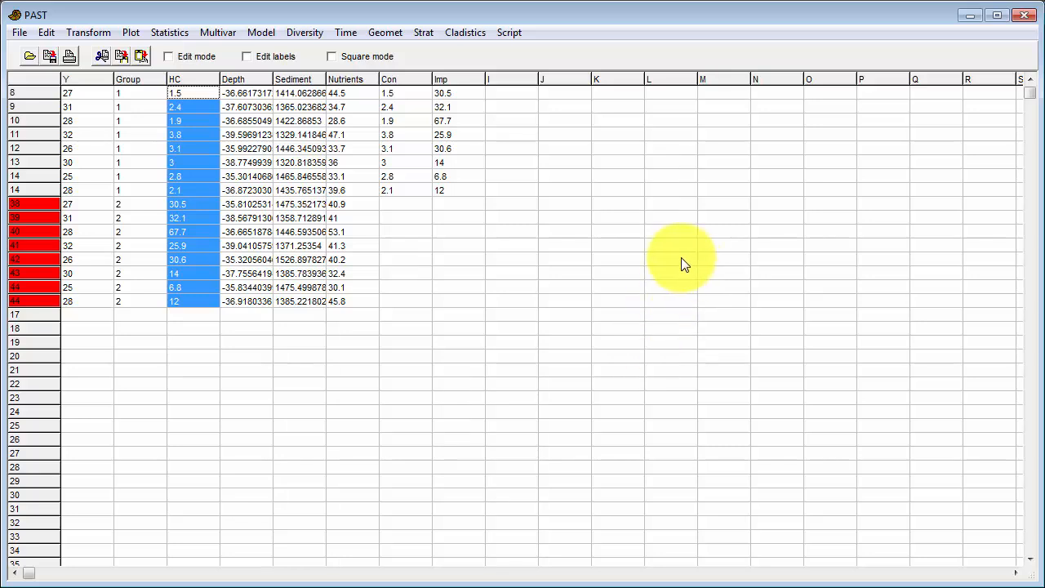
- Select the Con and Imp columns as the two samples
{"action": "left_click", "coordinate": [394, 79]}
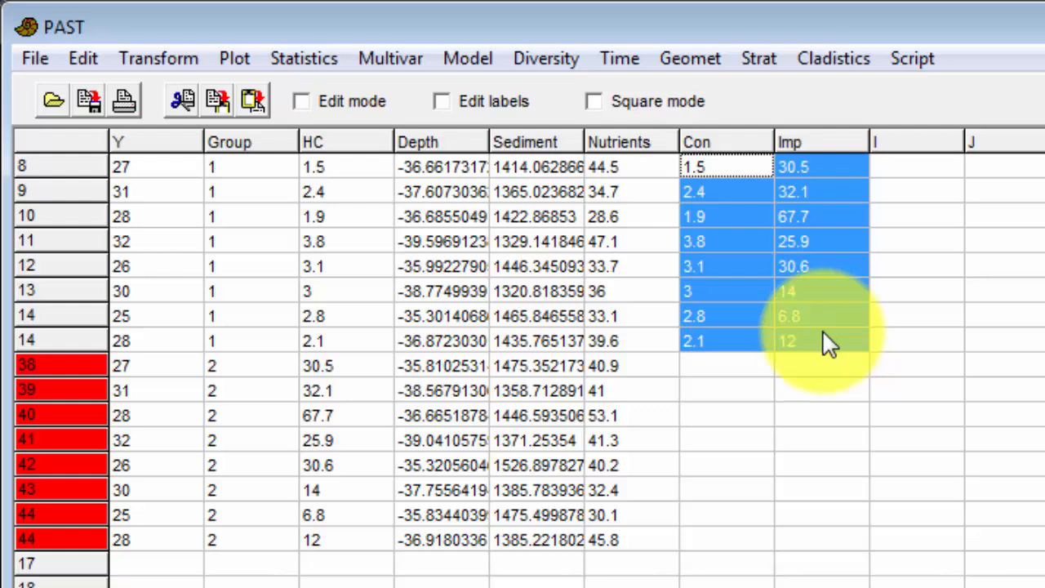
{"action": "mouse_move", "coordinate": [796, 318]}
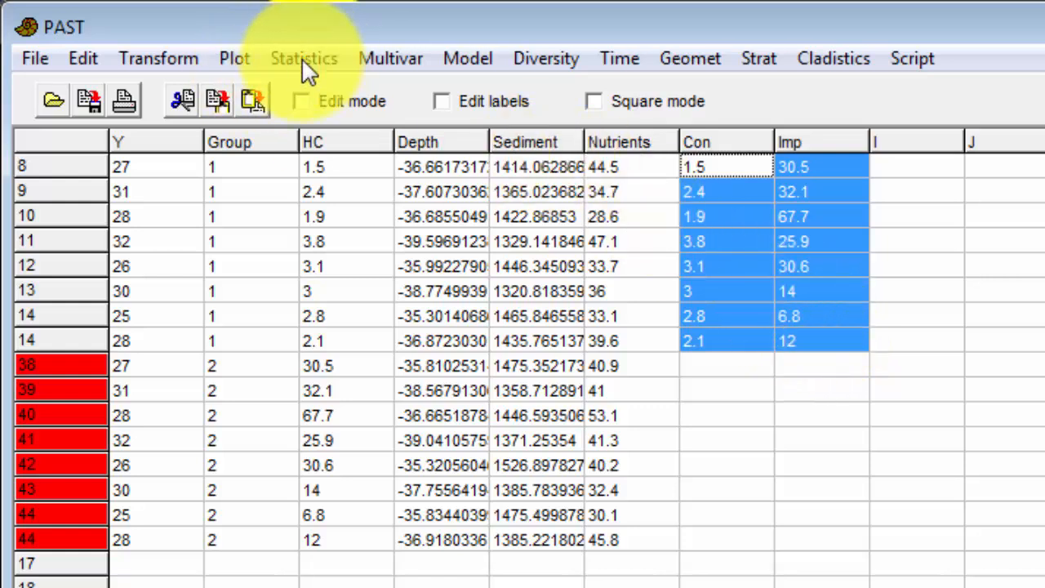
- Run F and T tests on Con versus Imp with 99999 permutations
{"action": "left_click", "coordinate": [303, 58]}
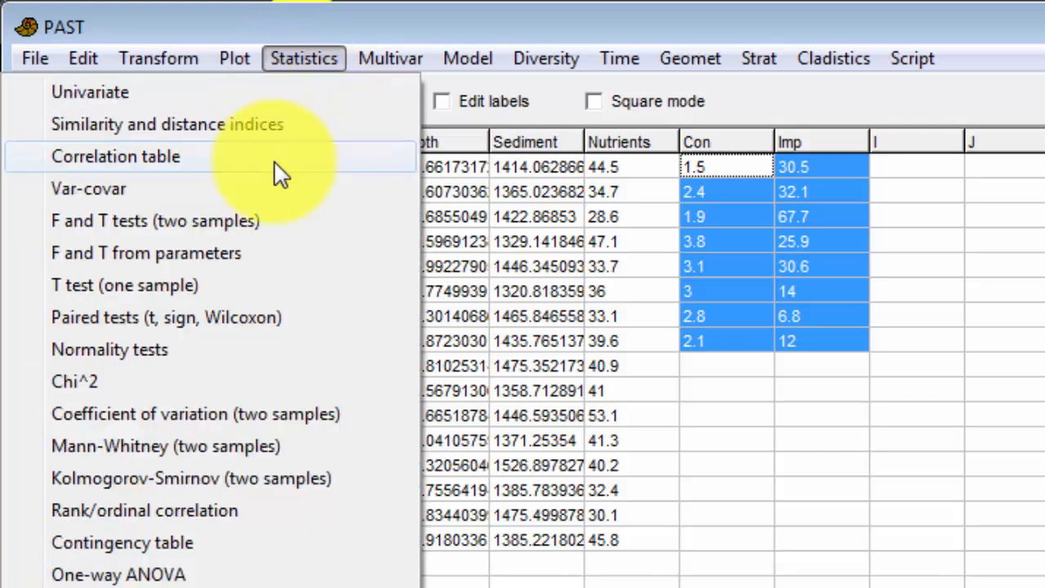
{"action": "mouse_move", "coordinate": [269, 237]}
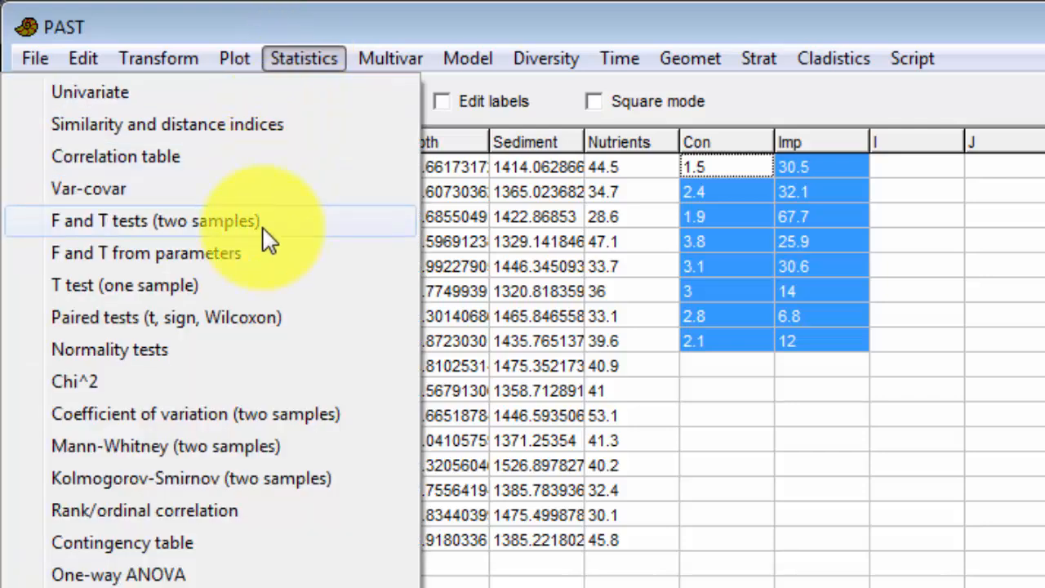
{"action": "left_click", "coordinate": [155, 221]}
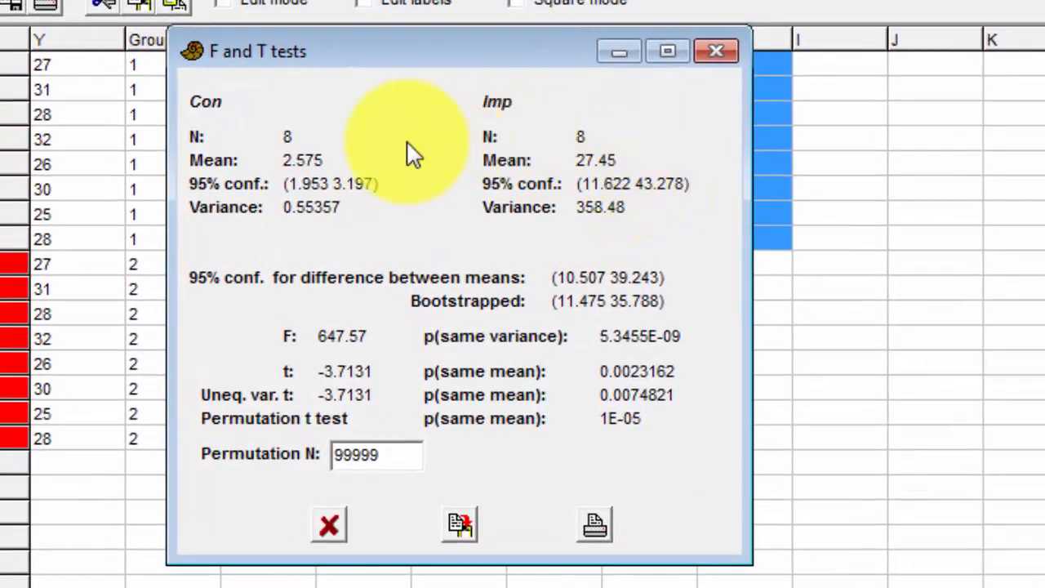
{"action": "mouse_move", "coordinate": [498, 343]}
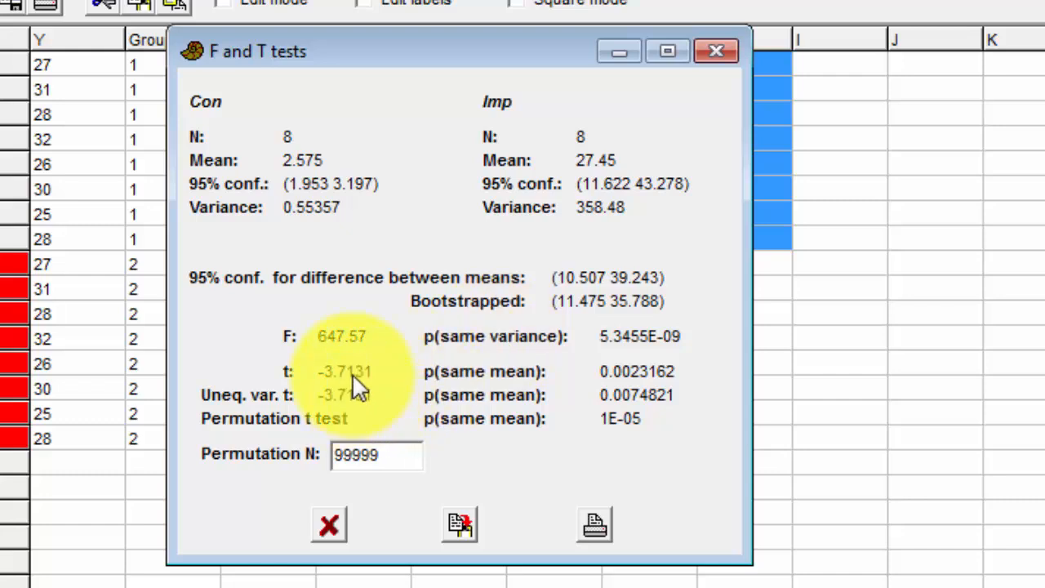
{"action": "mouse_move", "coordinate": [498, 404]}
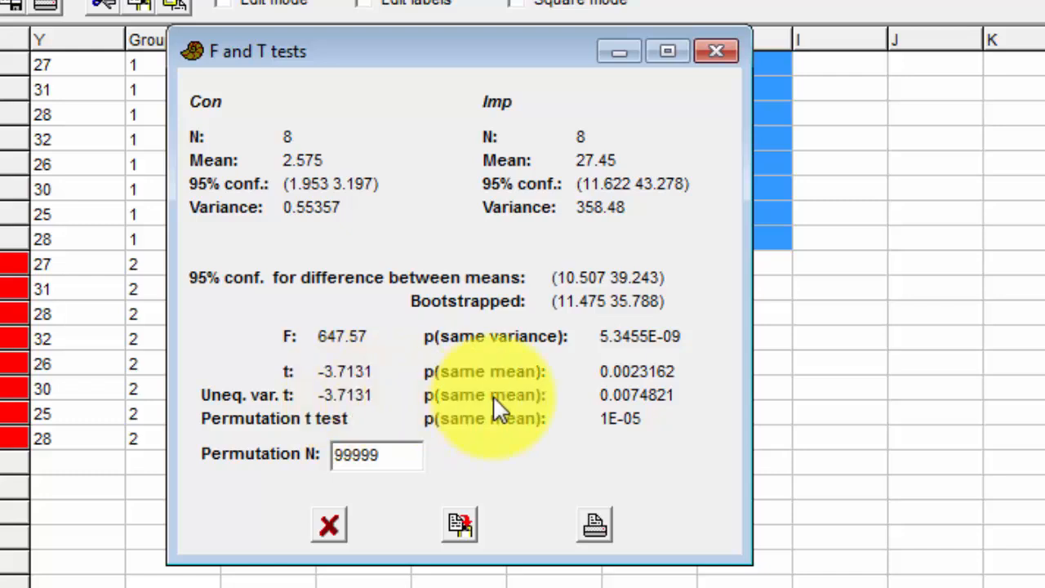
{"action": "mouse_move", "coordinate": [629, 417]}
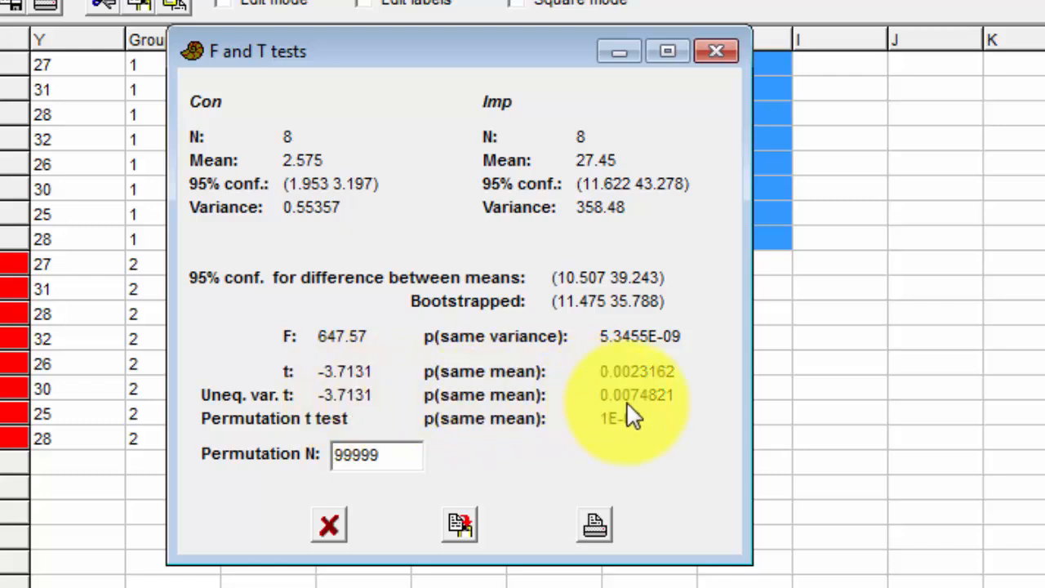
{"action": "mouse_move", "coordinate": [625, 425]}
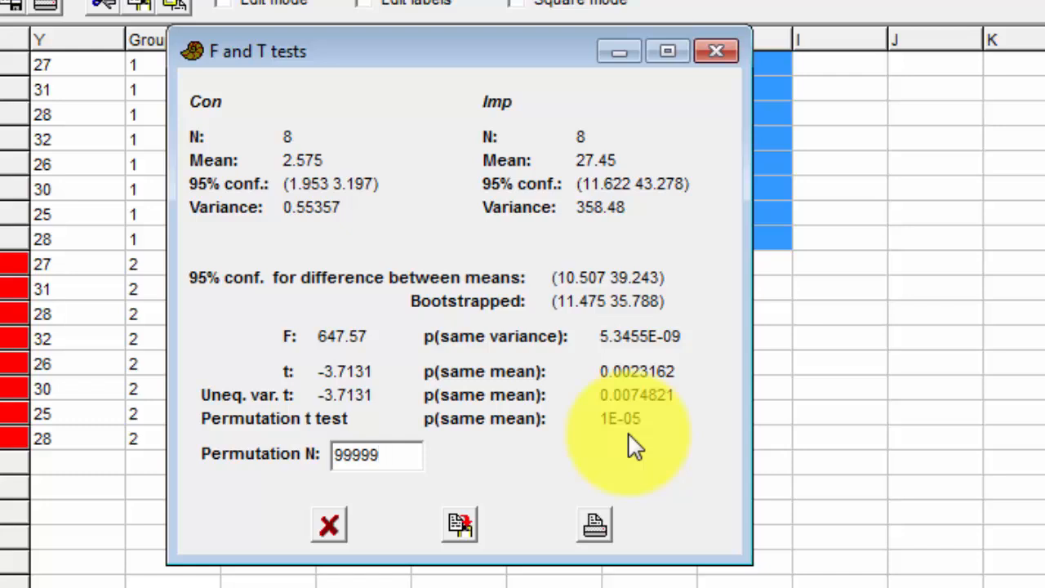
{"action": "left_click", "coordinate": [378, 454]}
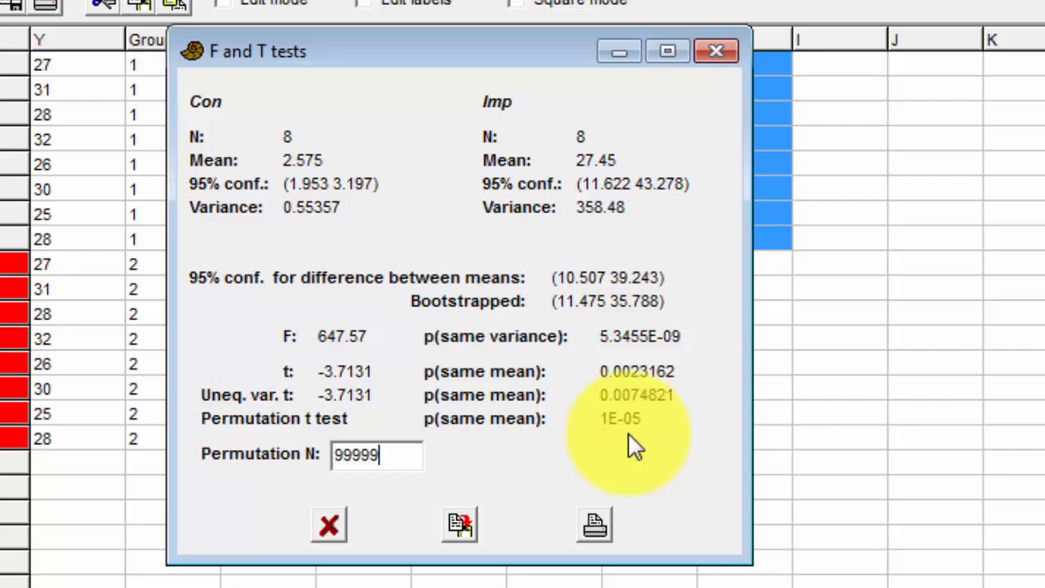
{"action": "mouse_move", "coordinate": [624, 469]}
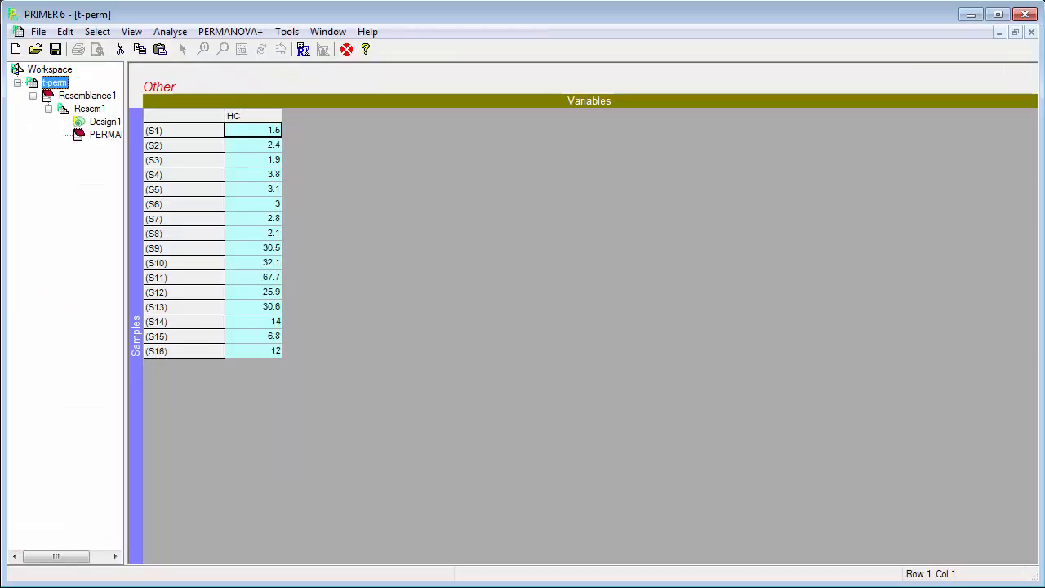
{"action": "mouse_move", "coordinate": [383, 384]}
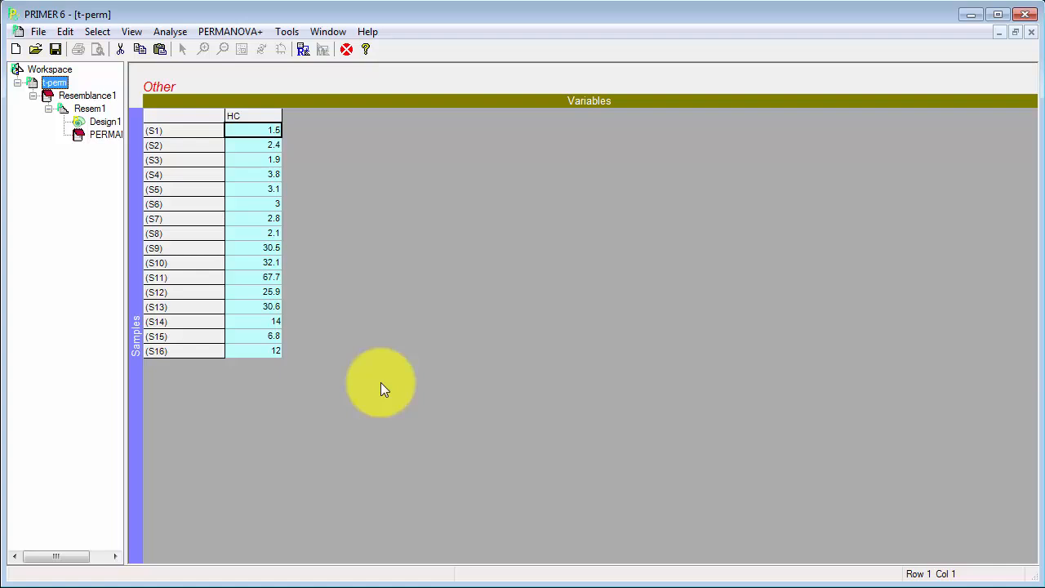
{"action": "mouse_move", "coordinate": [190, 88]}
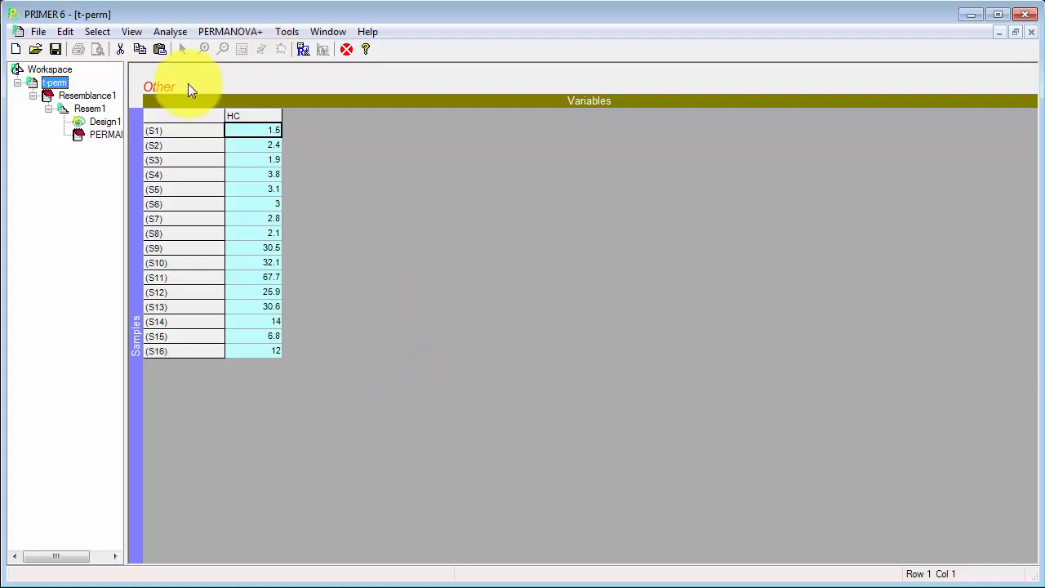
- Open the Resem1 resemblance matrix from the workspace tree
{"action": "left_click", "coordinate": [90, 109]}
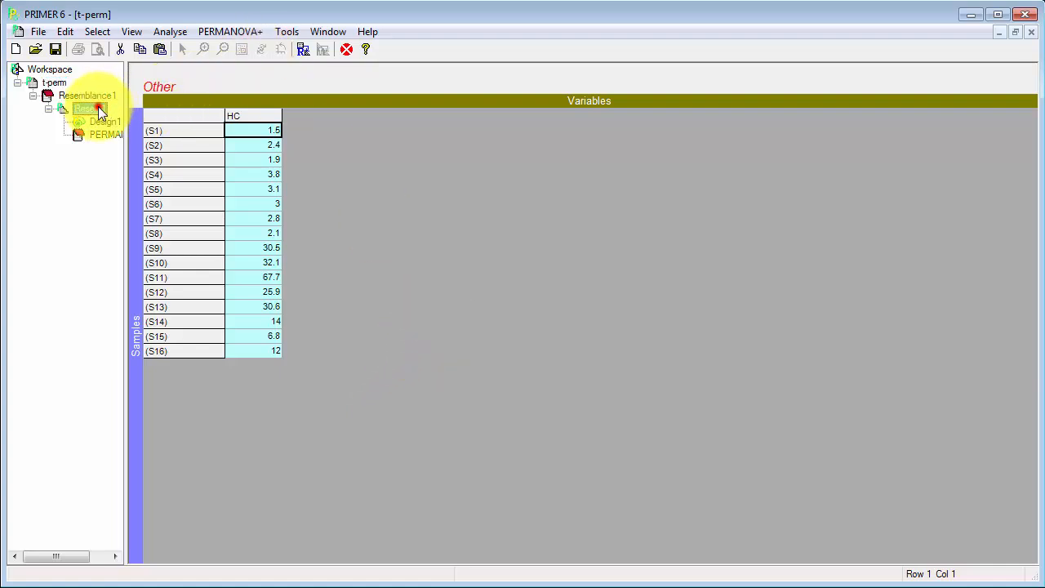
{"action": "left_click", "coordinate": [88, 108]}
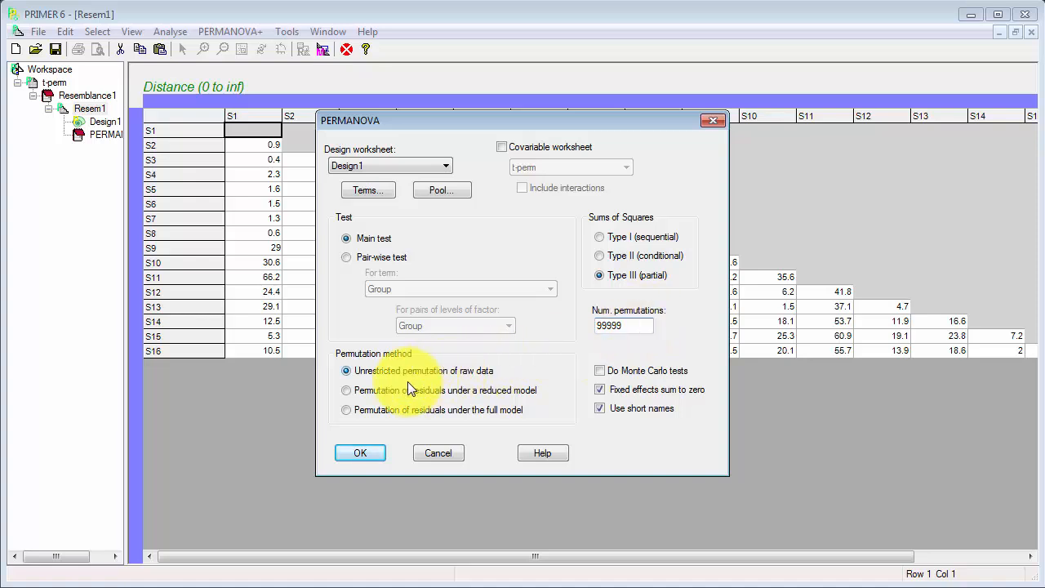
{"action": "mouse_move", "coordinate": [383, 376]}
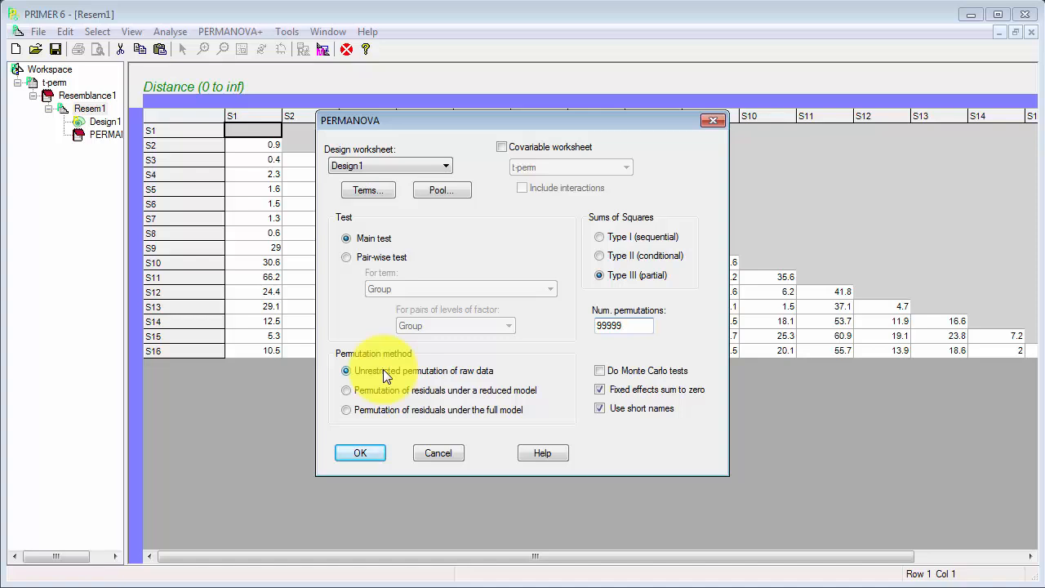
- Run PERMANOVA using unrestricted permutation of raw data
{"action": "left_click", "coordinate": [360, 453]}
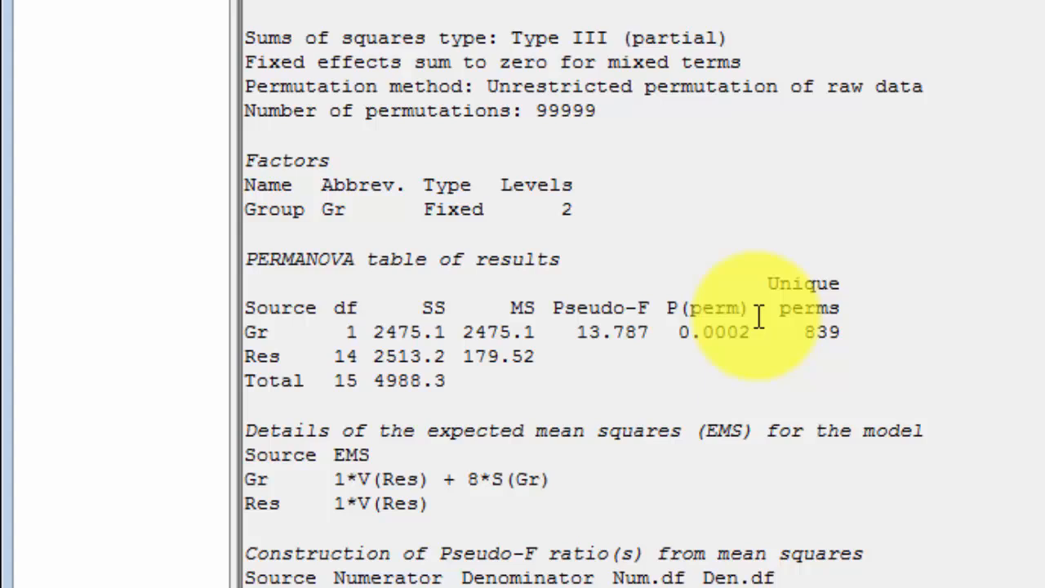
{"action": "mouse_move", "coordinate": [653, 335]}
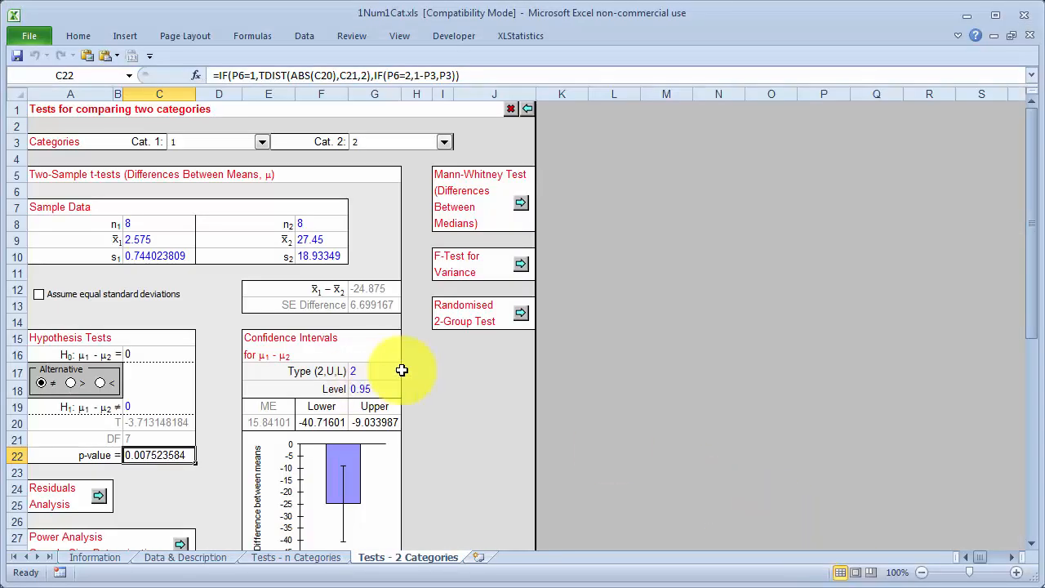
{"action": "mouse_move", "coordinate": [508, 398]}
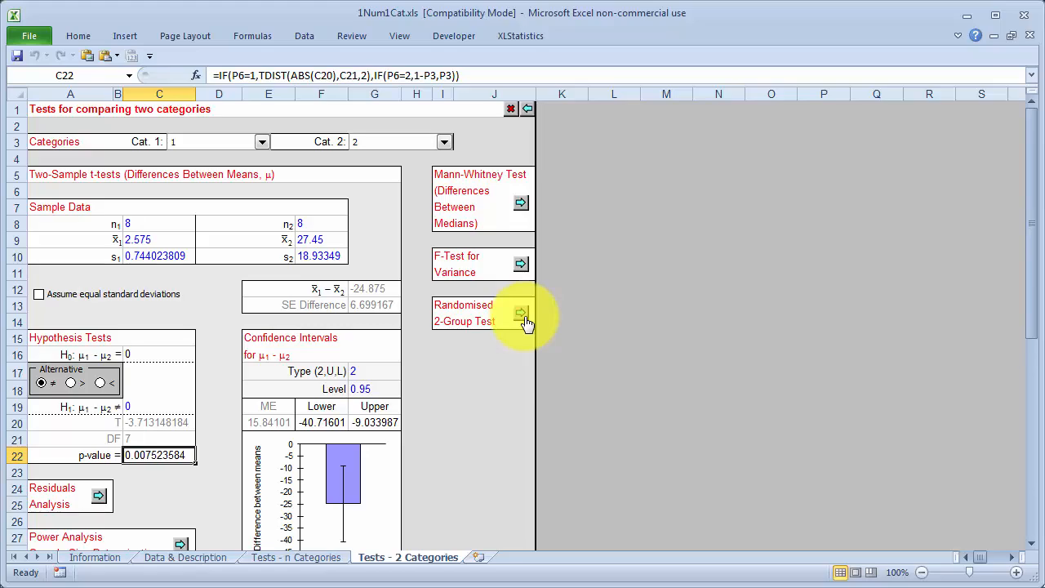
- Launch the Randomised 2-Group Test from the Tests - 2 Categories sheet
{"action": "left_click", "coordinate": [521, 312]}
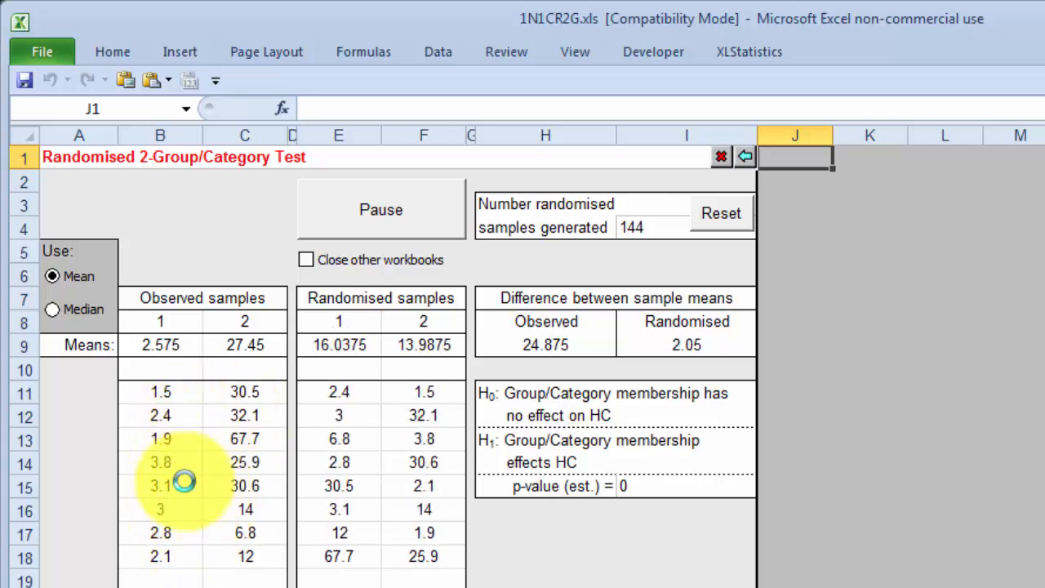
- Generate over 1400 randomised samples, then pause with the estimated p-value at 0
{"action": "left_click", "coordinate": [379, 209]}
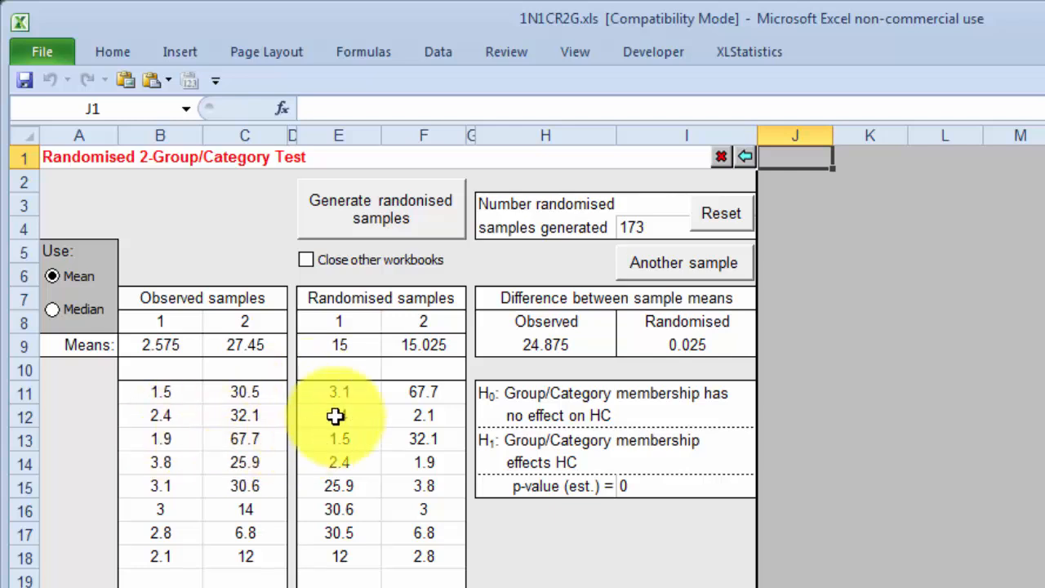
{"action": "mouse_move", "coordinate": [251, 509]}
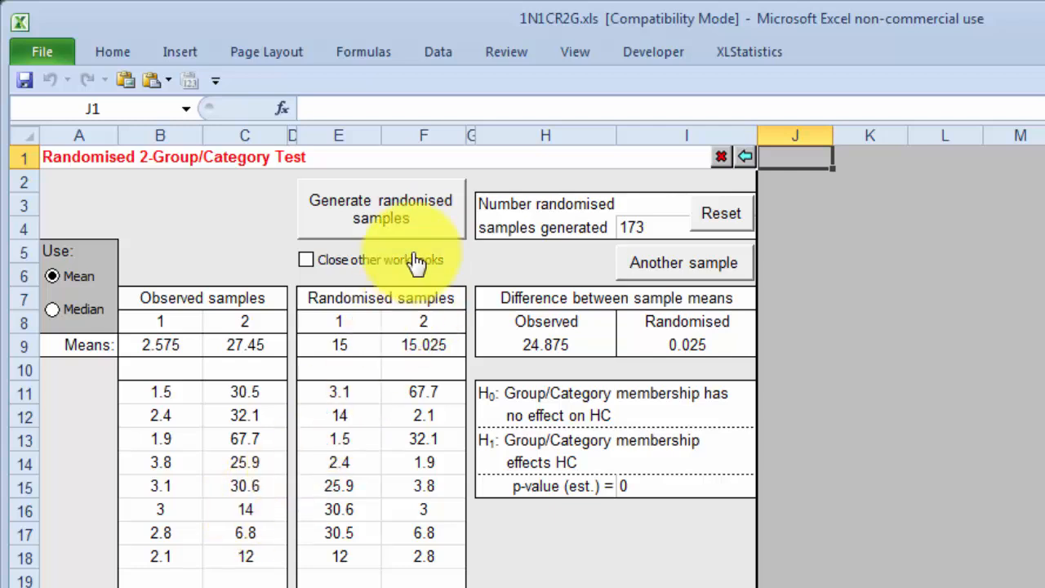
{"action": "mouse_move", "coordinate": [439, 225]}
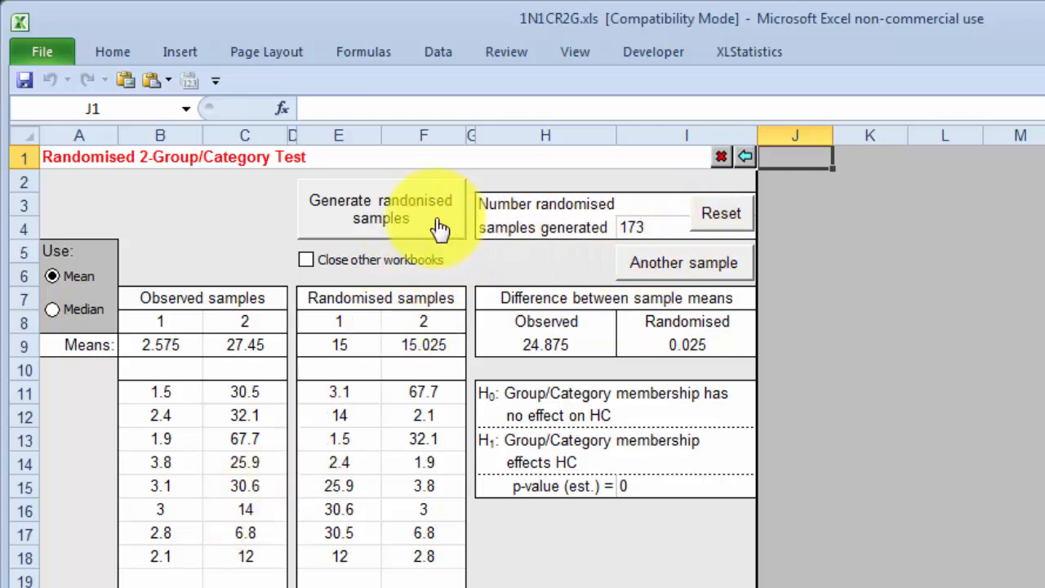
{"action": "left_click", "coordinate": [379, 209]}
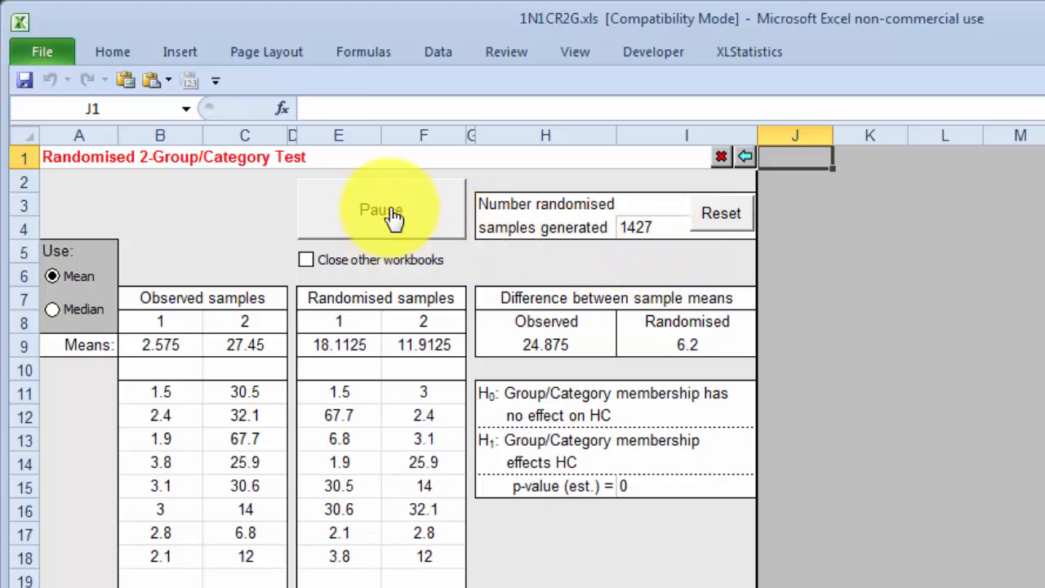
{"action": "left_click", "coordinate": [381, 209]}
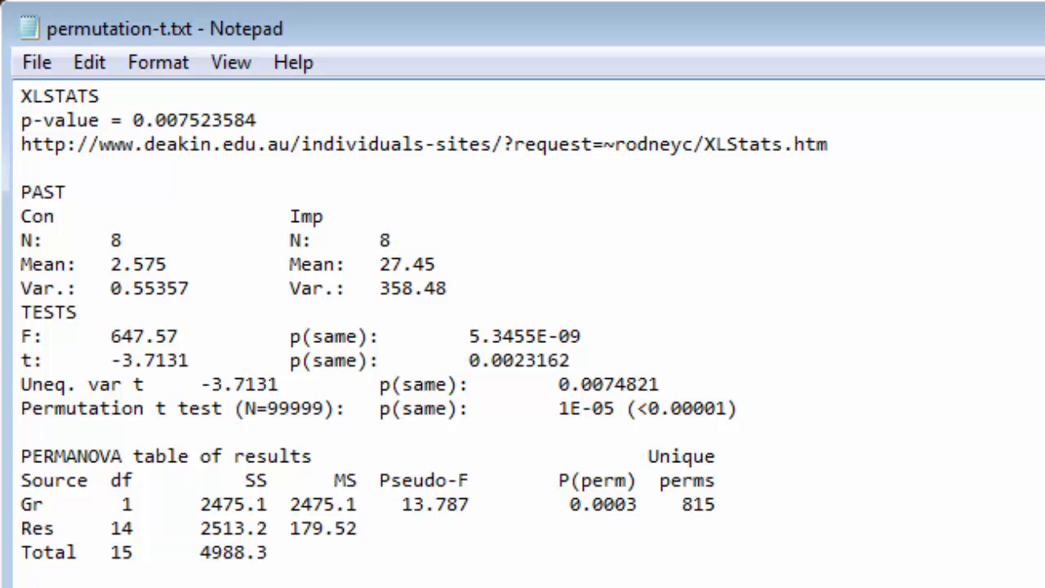
- Review the XLSTATS, PAST and PERMANOVA p-values in permutation-t.txt, with Calculator open alongside
{"action": "left_click", "coordinate": [21, 96]}
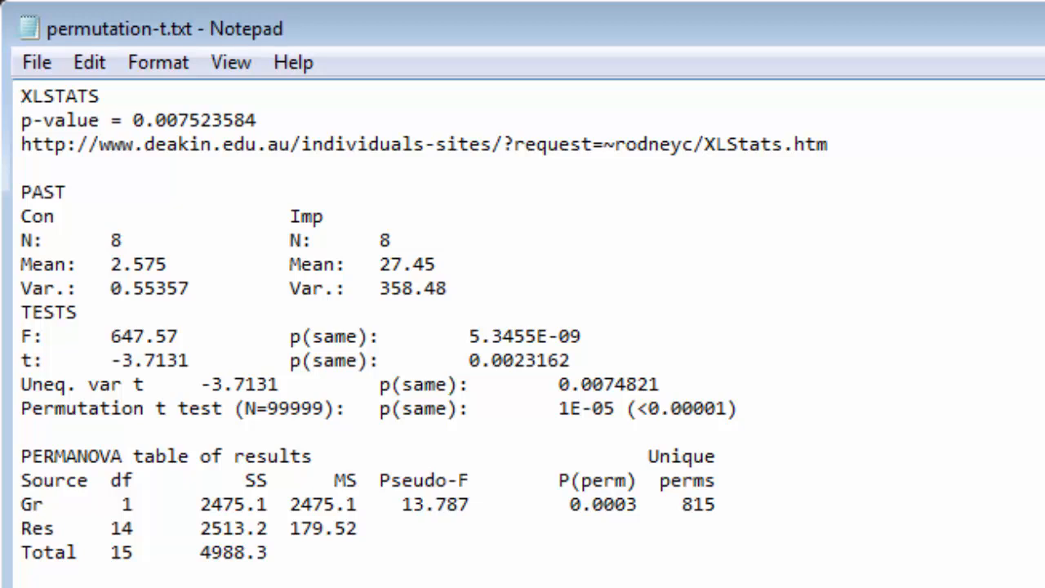
{"action": "mouse_move", "coordinate": [923, 138]}
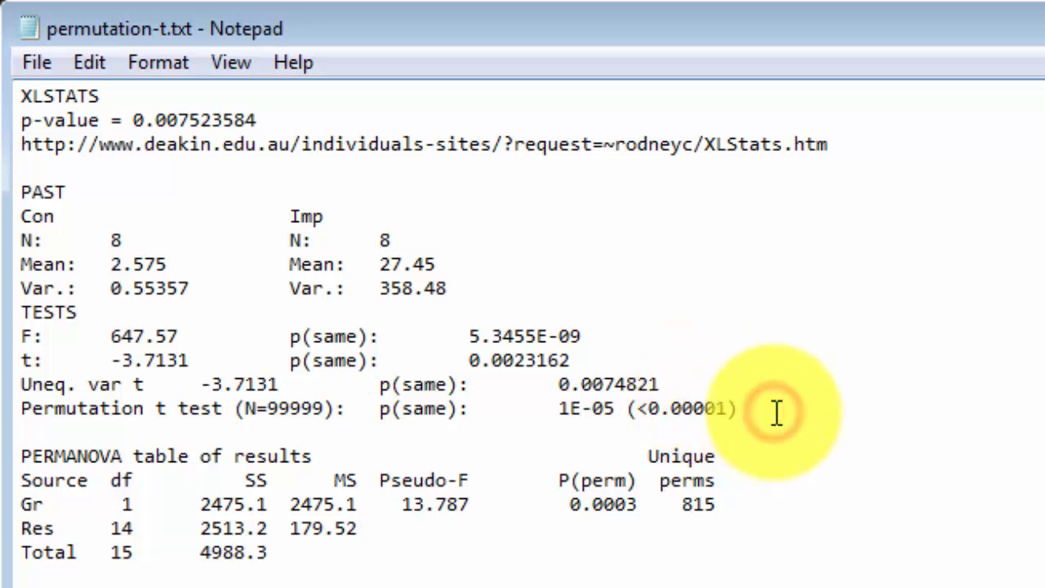
{"action": "left_click", "coordinate": [735, 408]}
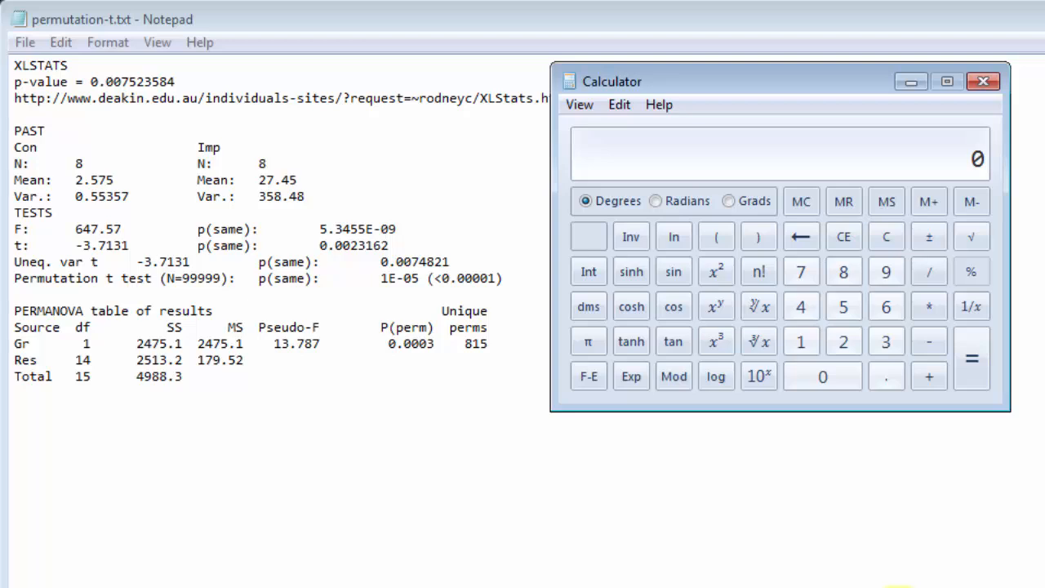
{"action": "mouse_move", "coordinate": [1001, 556]}
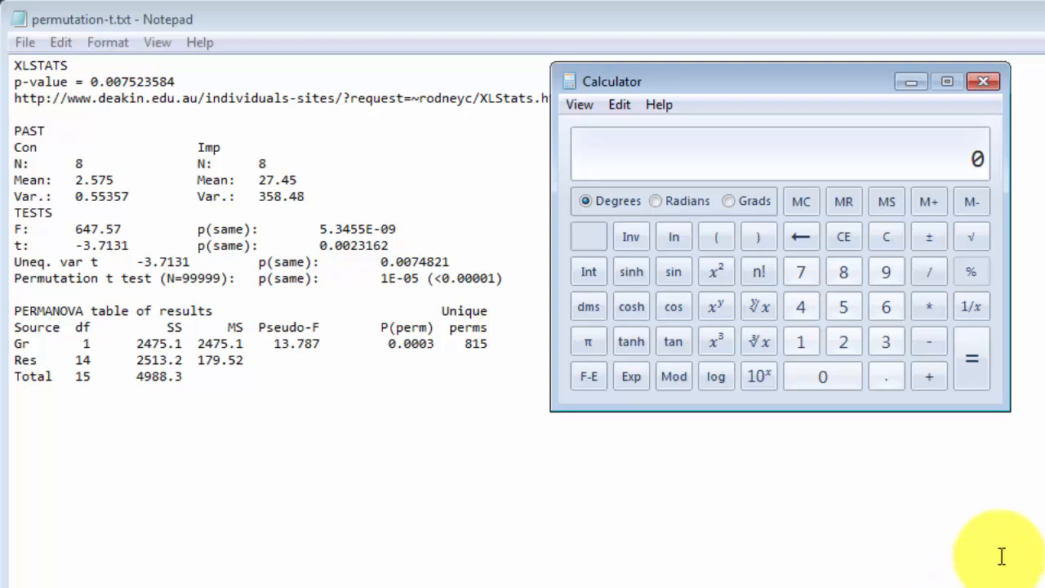
{"action": "mouse_move", "coordinate": [881, 423]}
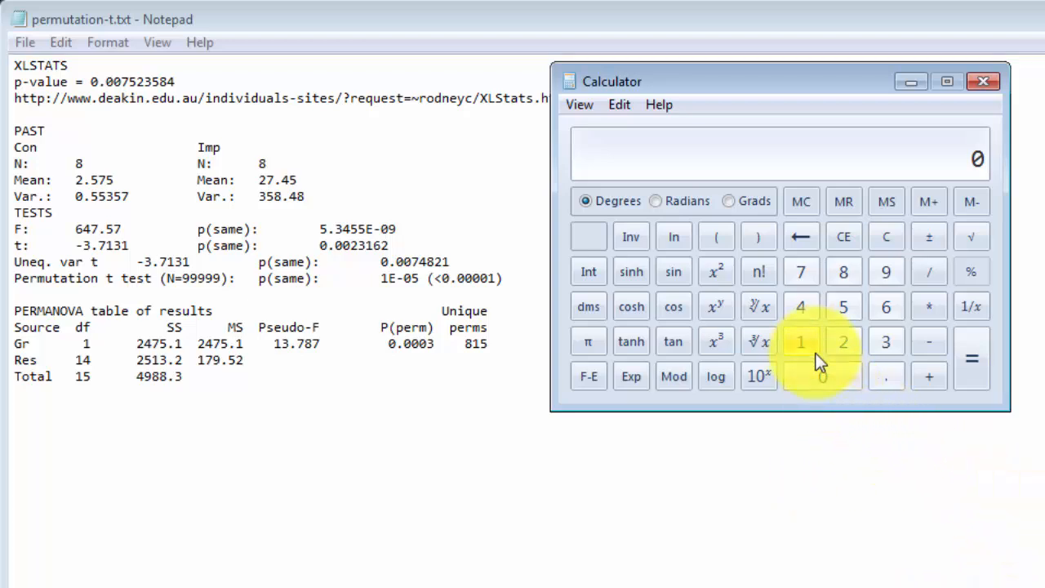
- Square the t value 3.7131, giving 13.78711161, which matches PERMANOVA's pseudo-F of 13.787
{"action": "left_click", "coordinate": [886, 342]}
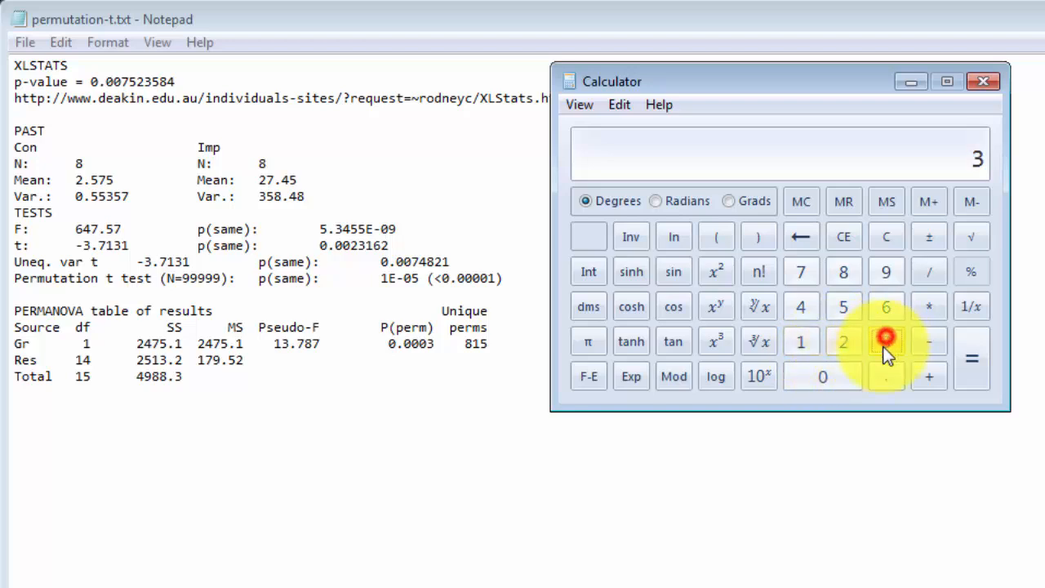
{"action": "left_click", "coordinate": [886, 377]}
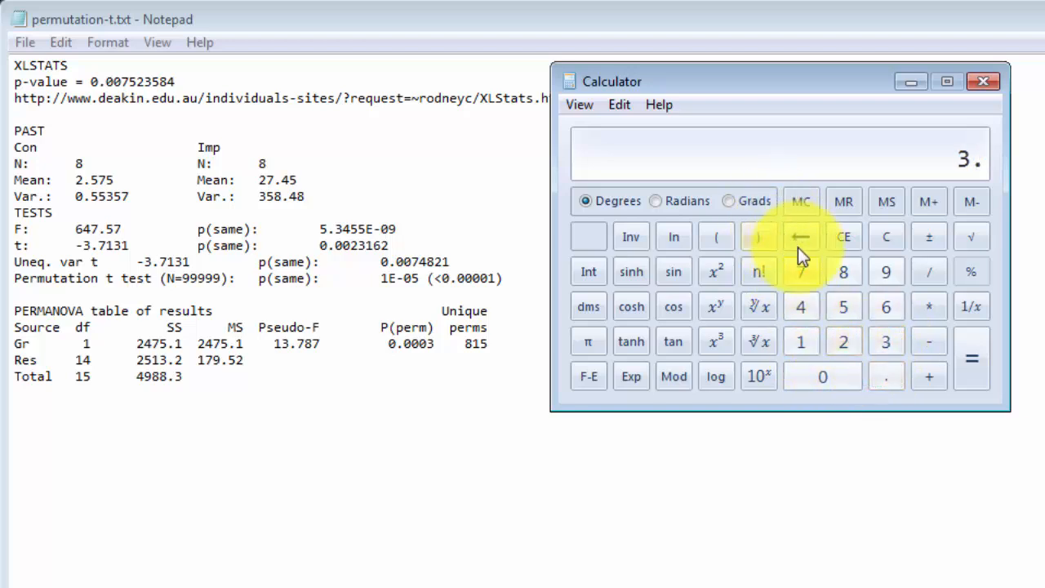
{"action": "left_click", "coordinate": [886, 340]}
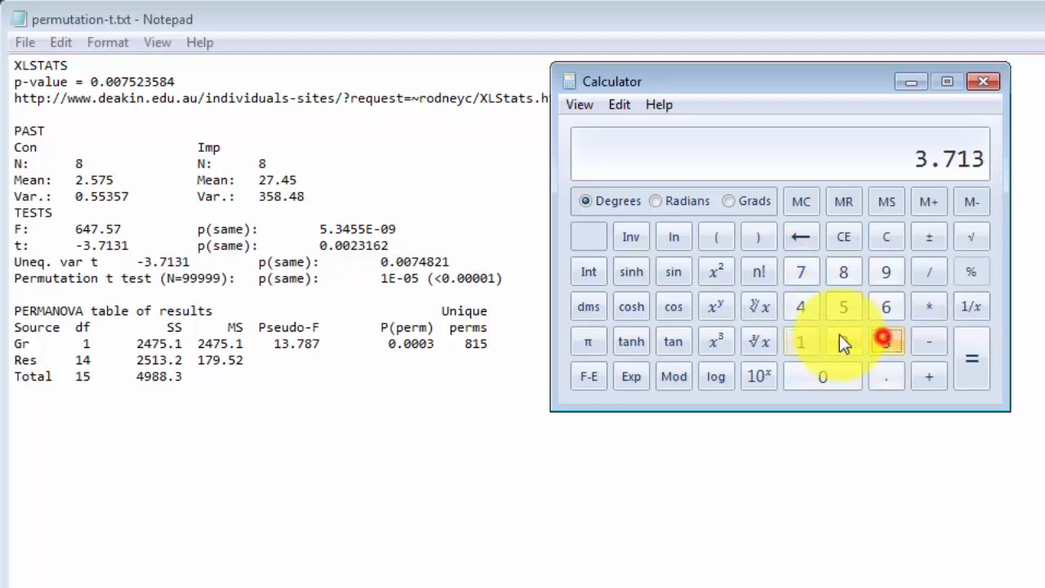
{"action": "left_click", "coordinate": [801, 342]}
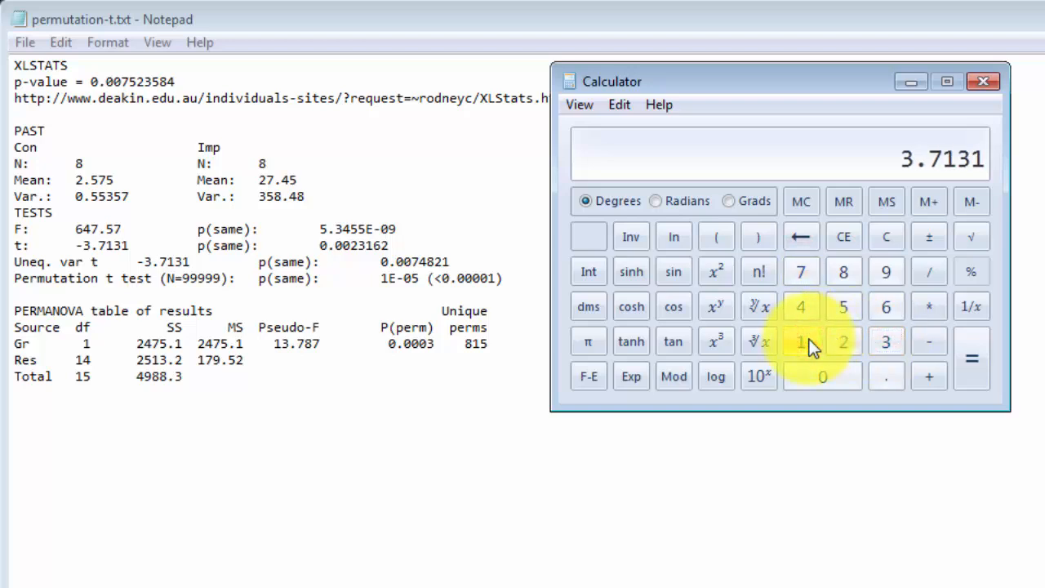
{"action": "mouse_move", "coordinate": [716, 271]}
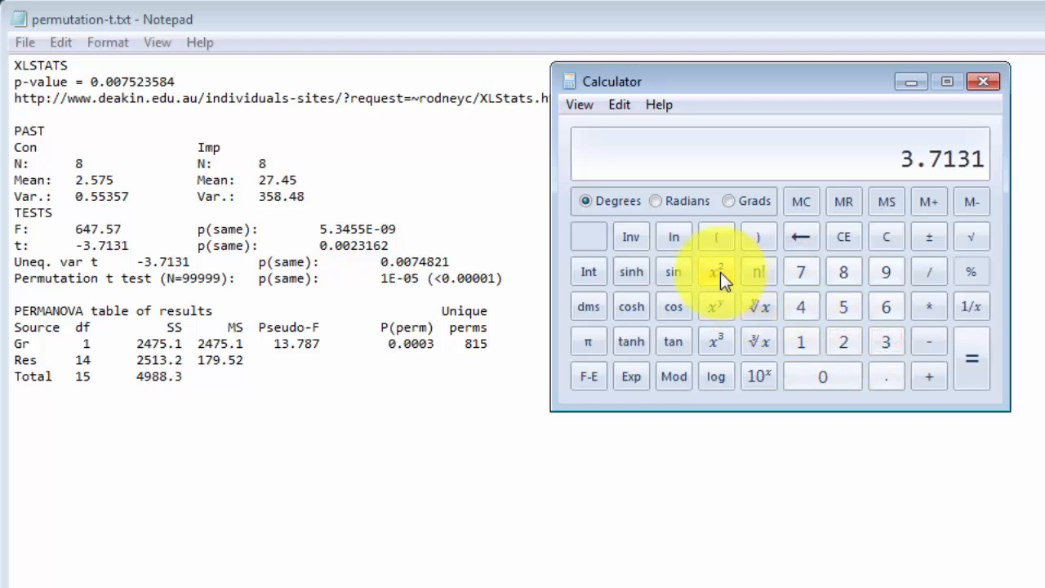
{"action": "left_click", "coordinate": [716, 271]}
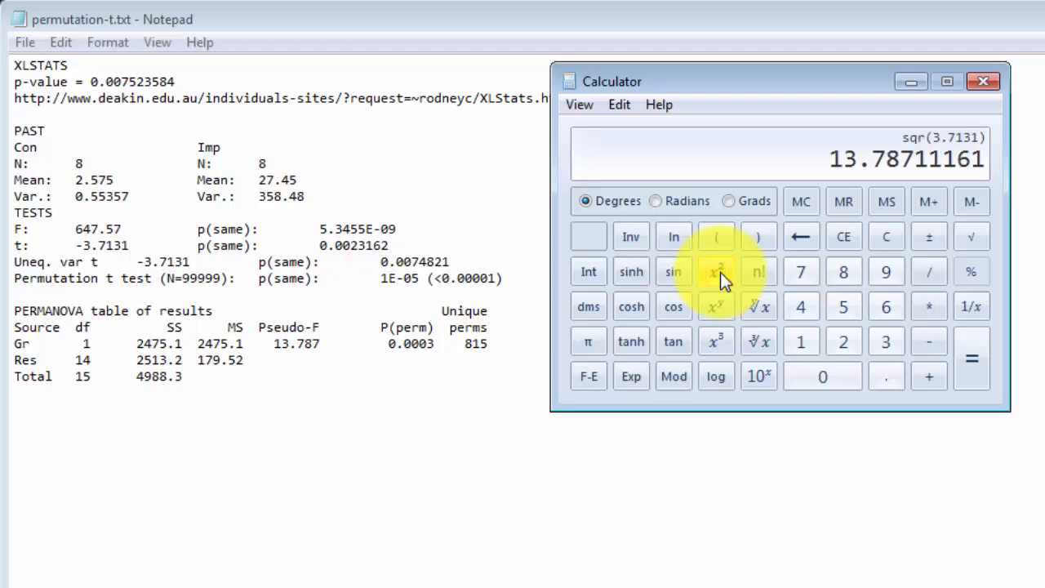